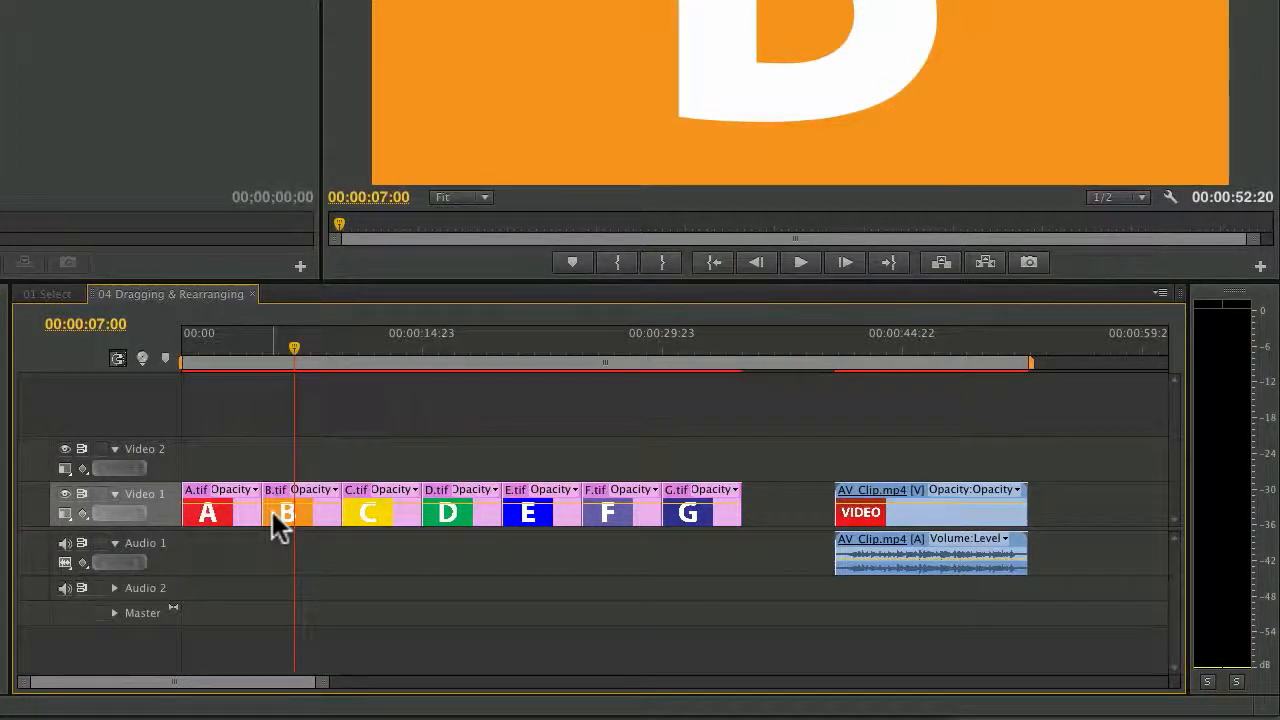
Drag clip B over part of clip C, then return B to its place after clip A.
left_click_drag(288, 512, 333, 460)
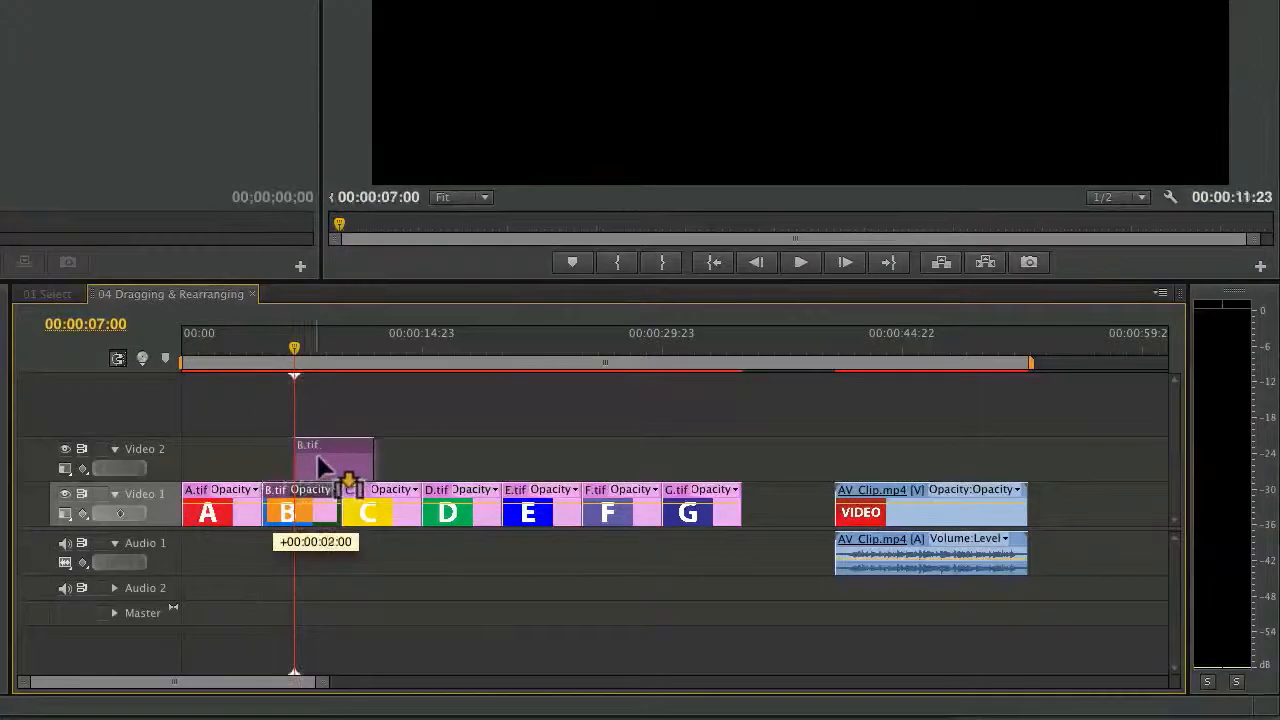
left_click_drag(330, 465, 380, 465)
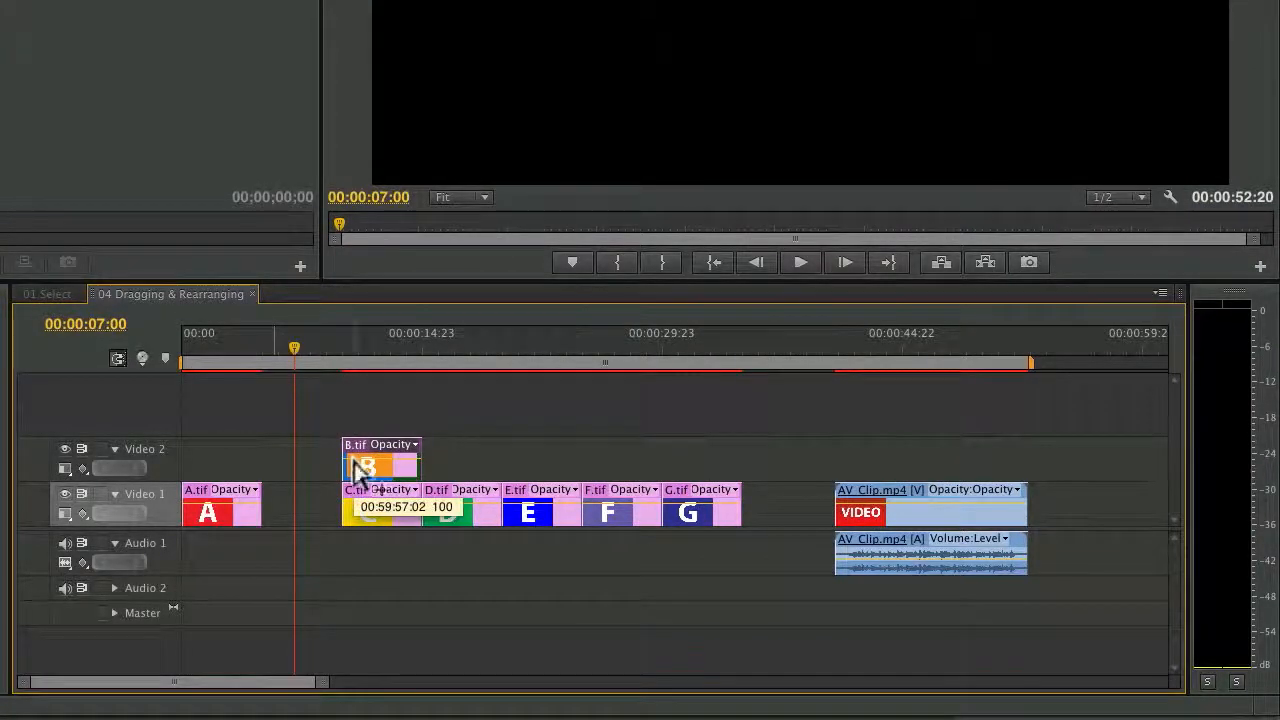
left_click_drag(380, 465, 290, 512)
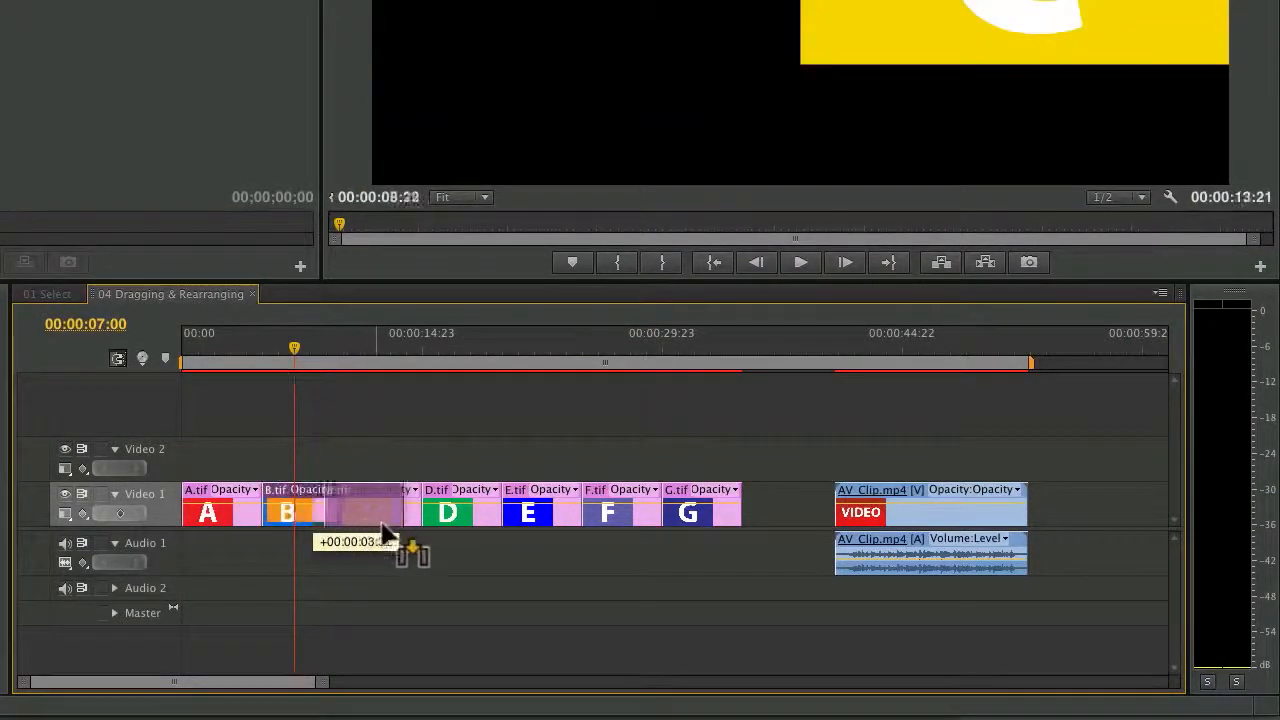
left_click_drag(295, 512, 372, 512)
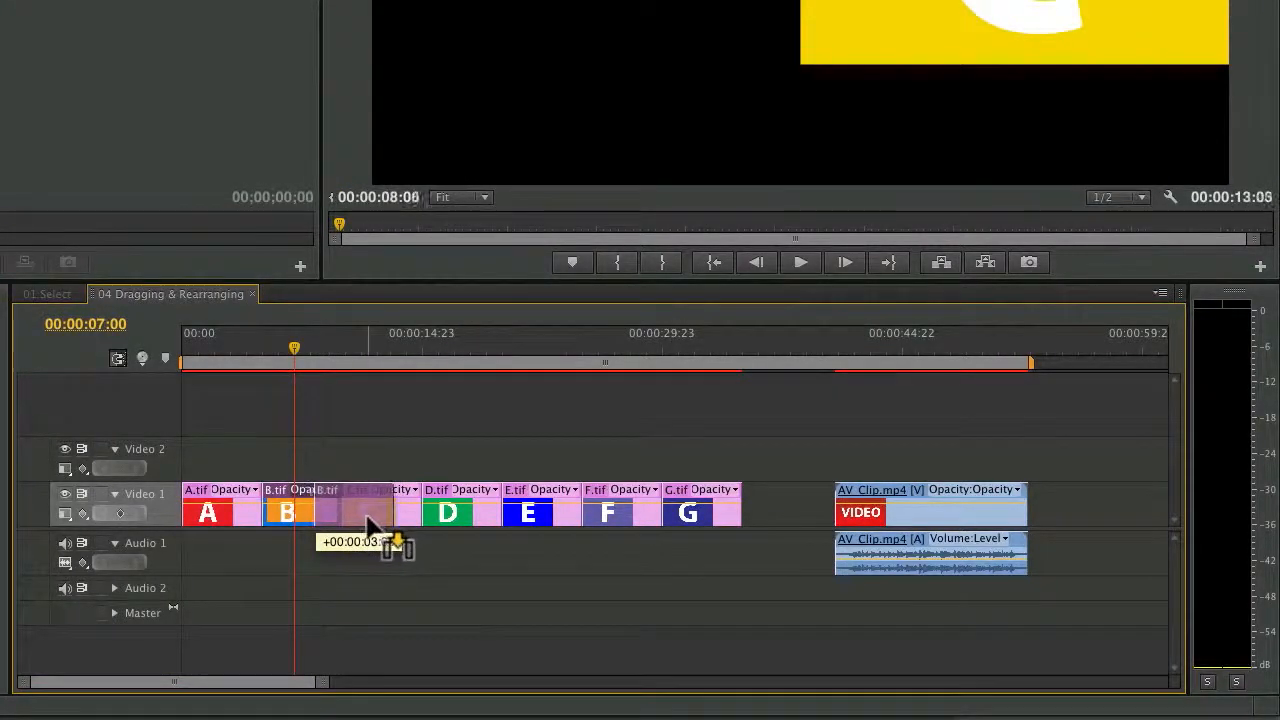
left_click_drag(287, 512, 350, 512)
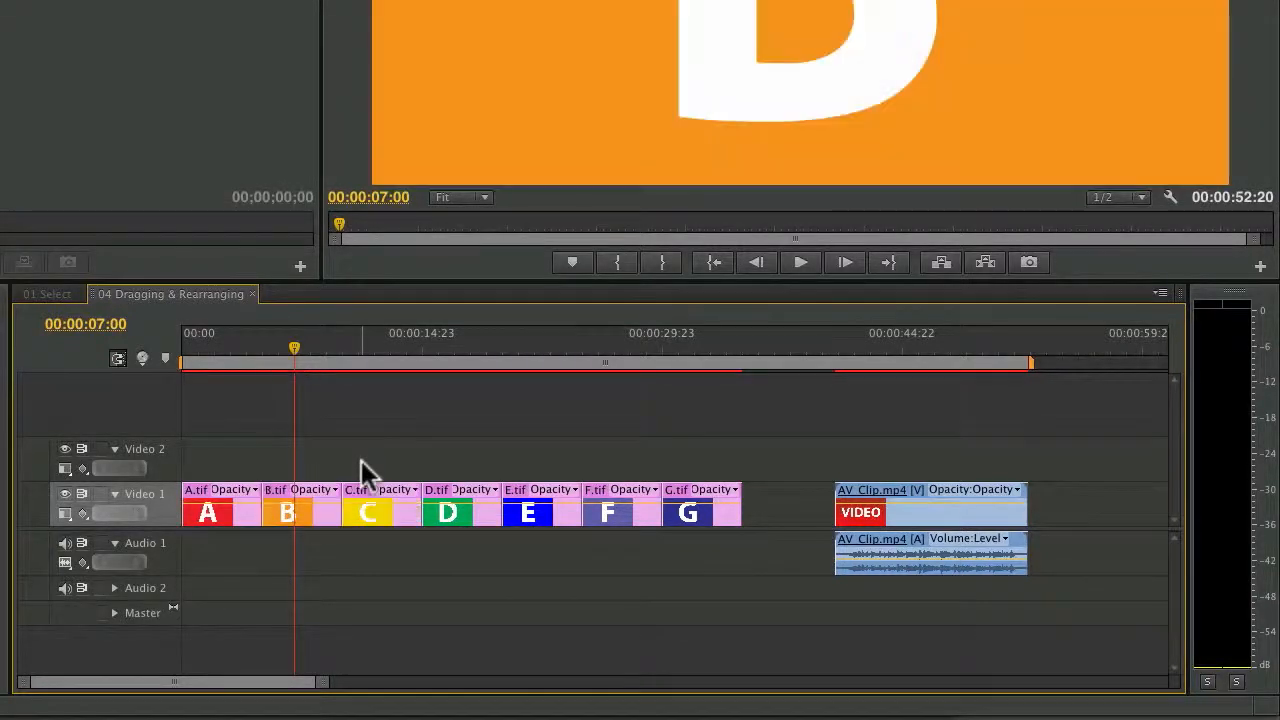
left_click(287, 512)
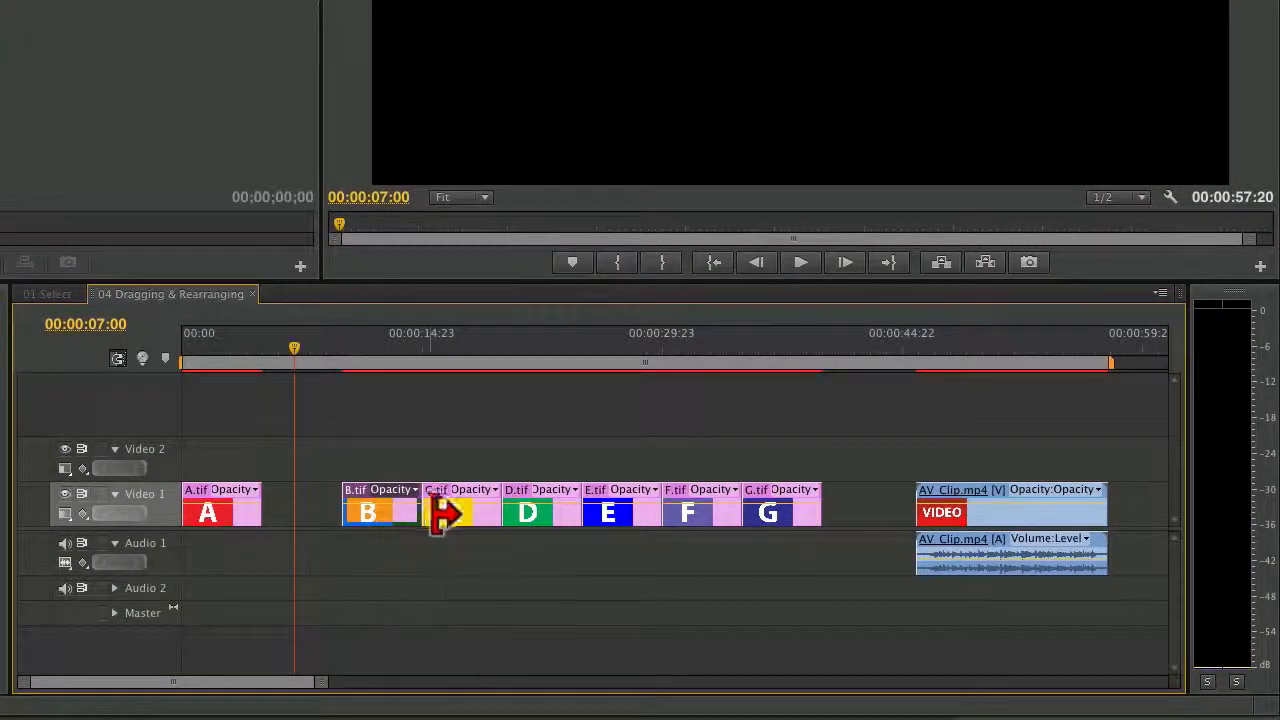
left_click_drag(460, 512, 430, 512)
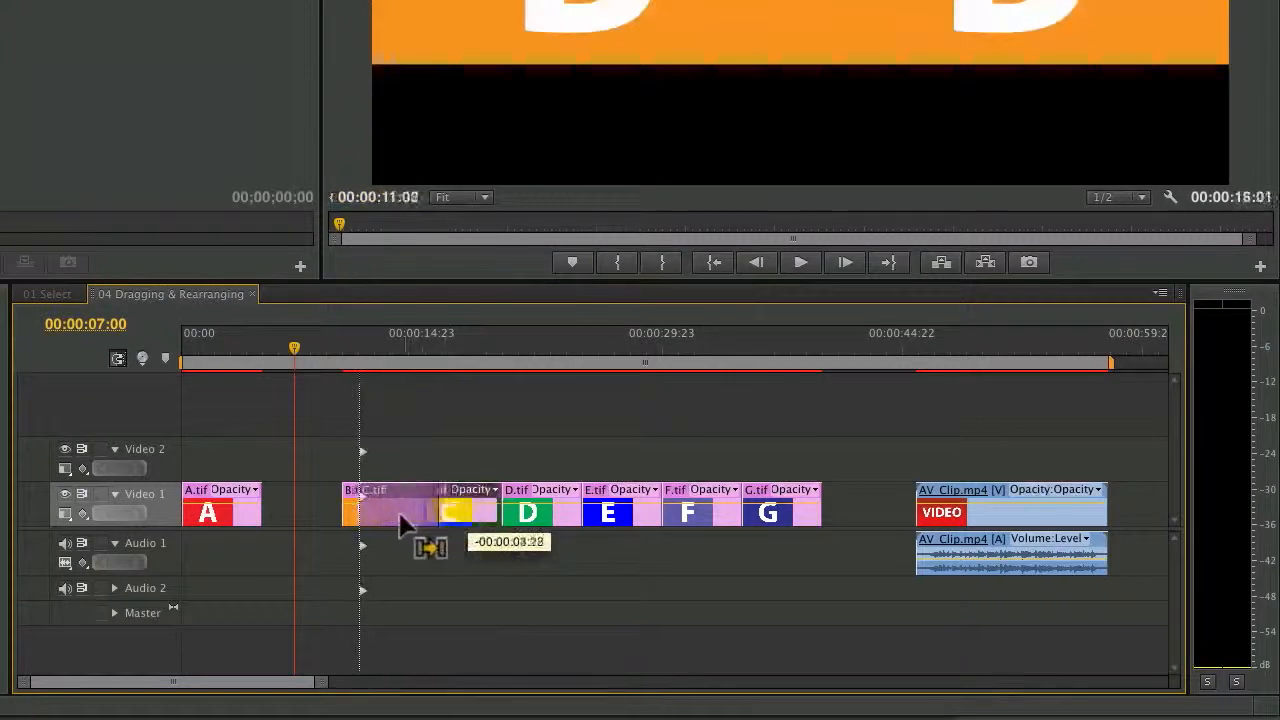
left_click_drag(390, 512, 600, 512)
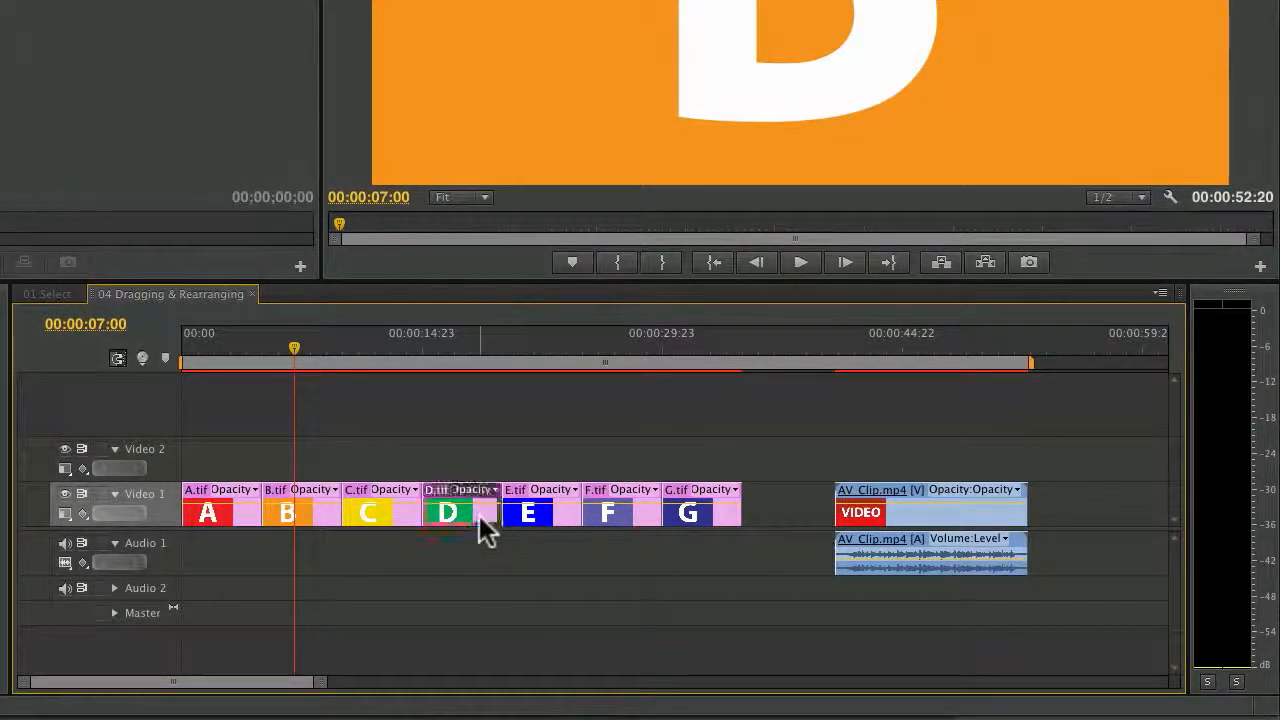
Alt-drag copies of clip D up onto Video 2 and a new track.
left_click_drag(448, 512, 480, 470)
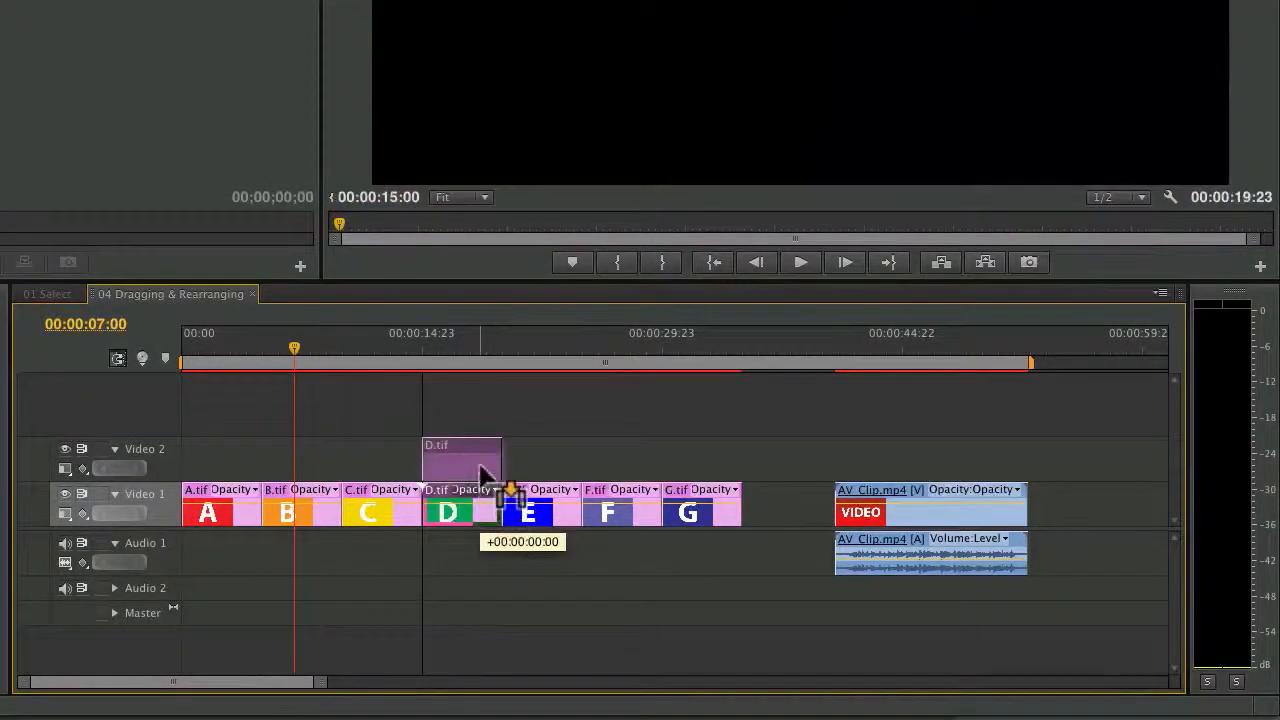
left_click_drag(480, 475, 510, 480)
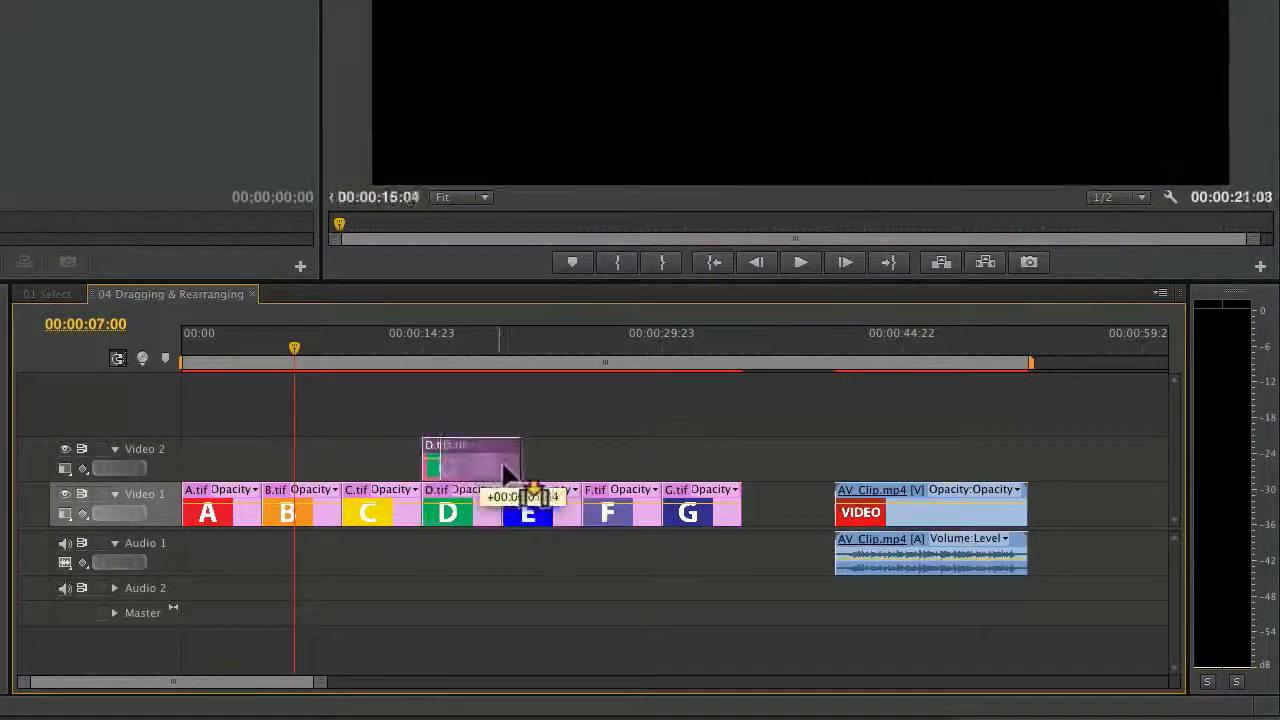
left_click_drag(470, 465, 540, 465)
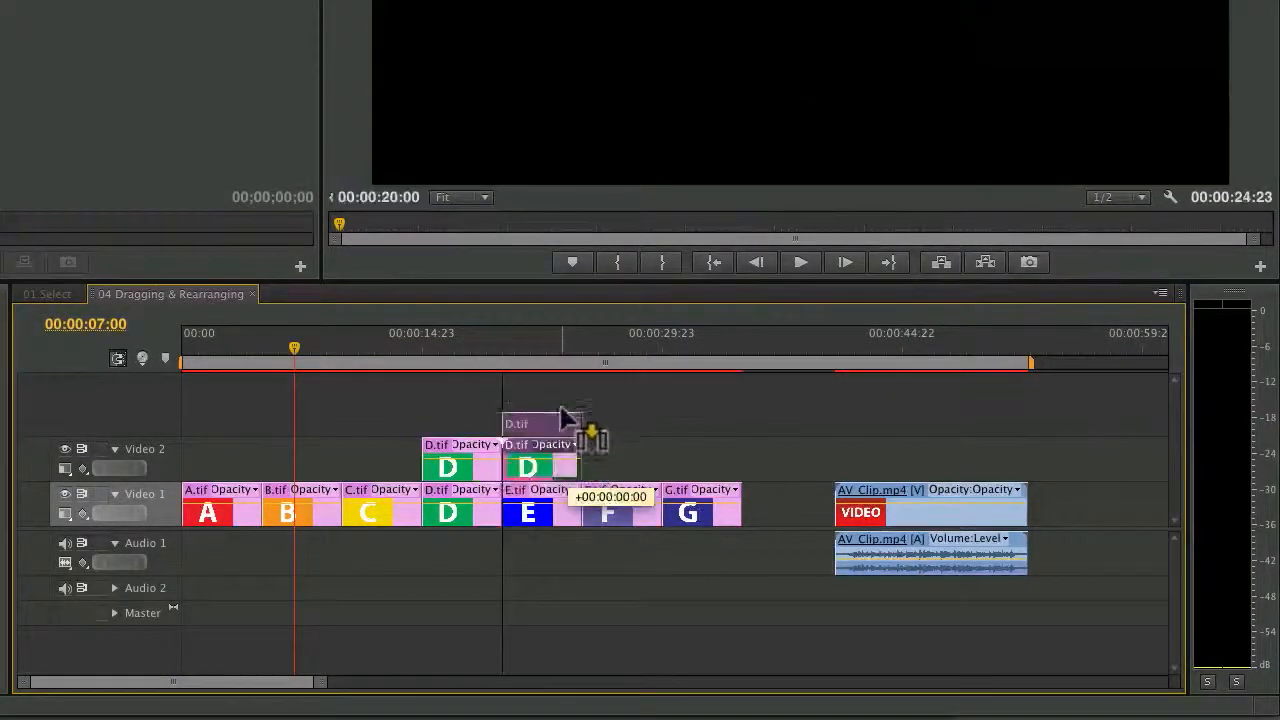
left_click_drag(570, 444, 525, 444)
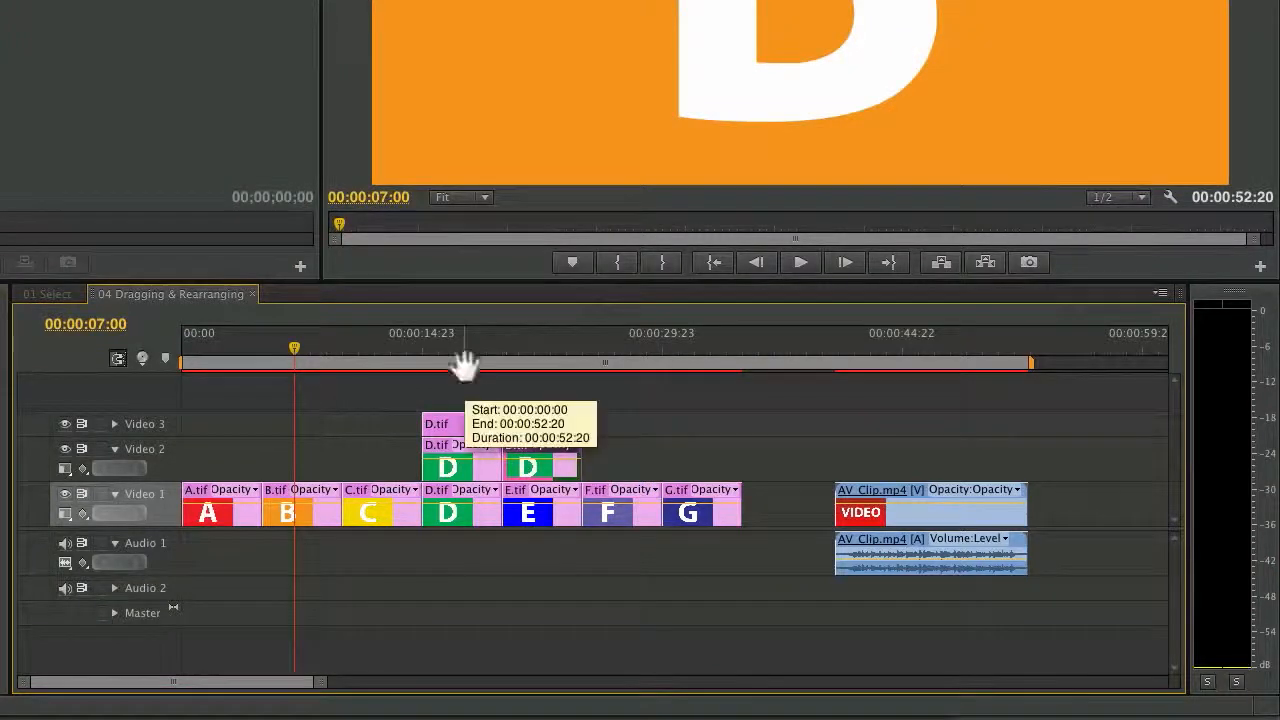
left_click_drag(445, 423, 375, 423)
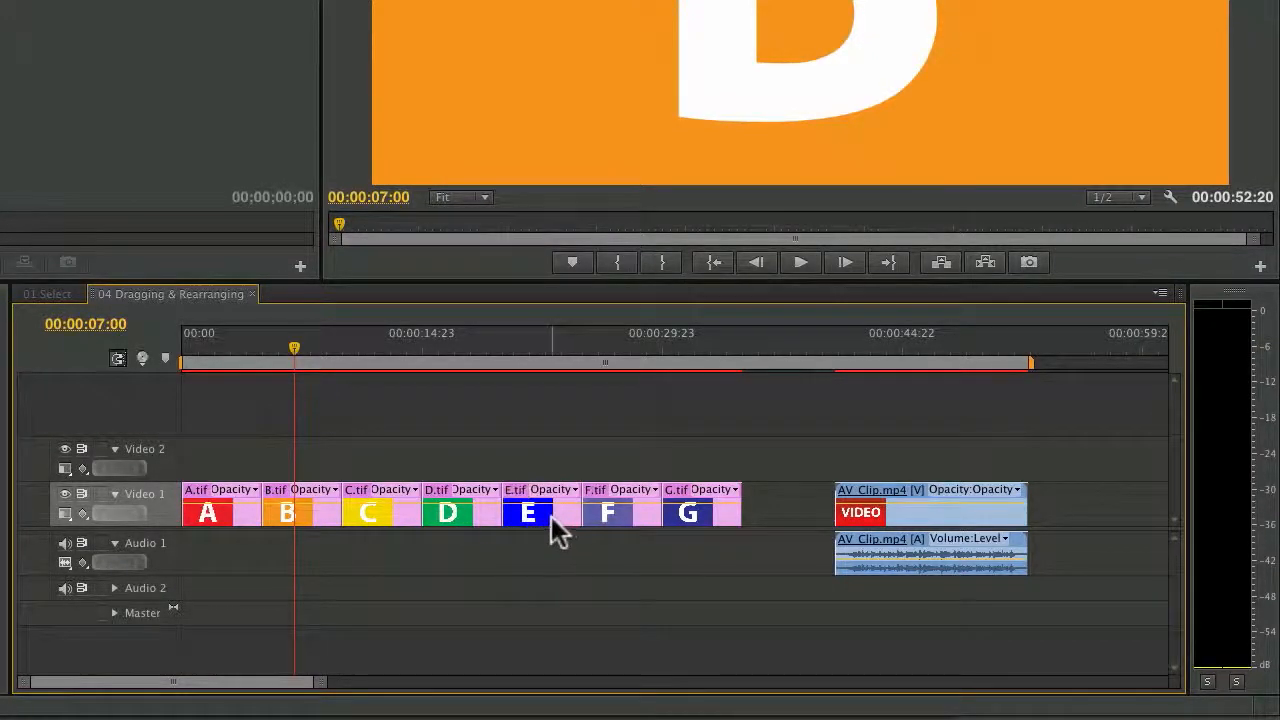
Alt-drag a copy of clip E upward, then drop it over the original E on Video 1.
left_click_drag(528, 512, 545, 470)
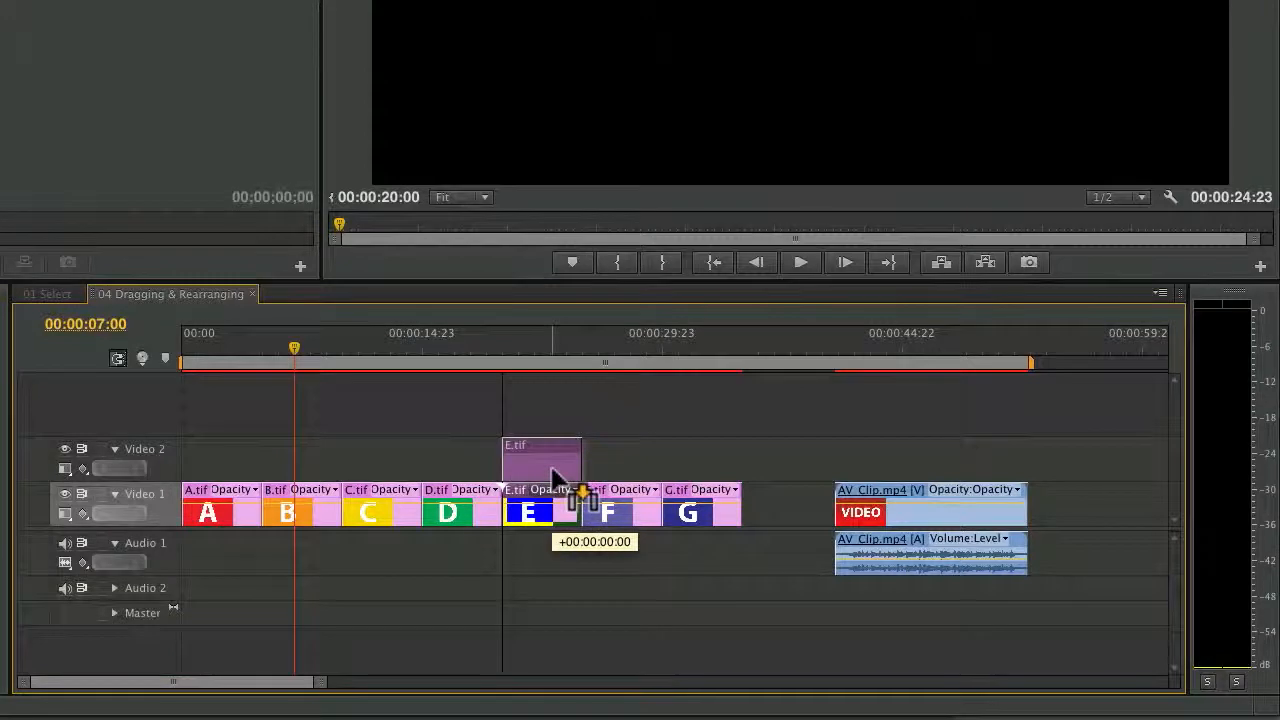
left_click_drag(555, 475, 555, 435)
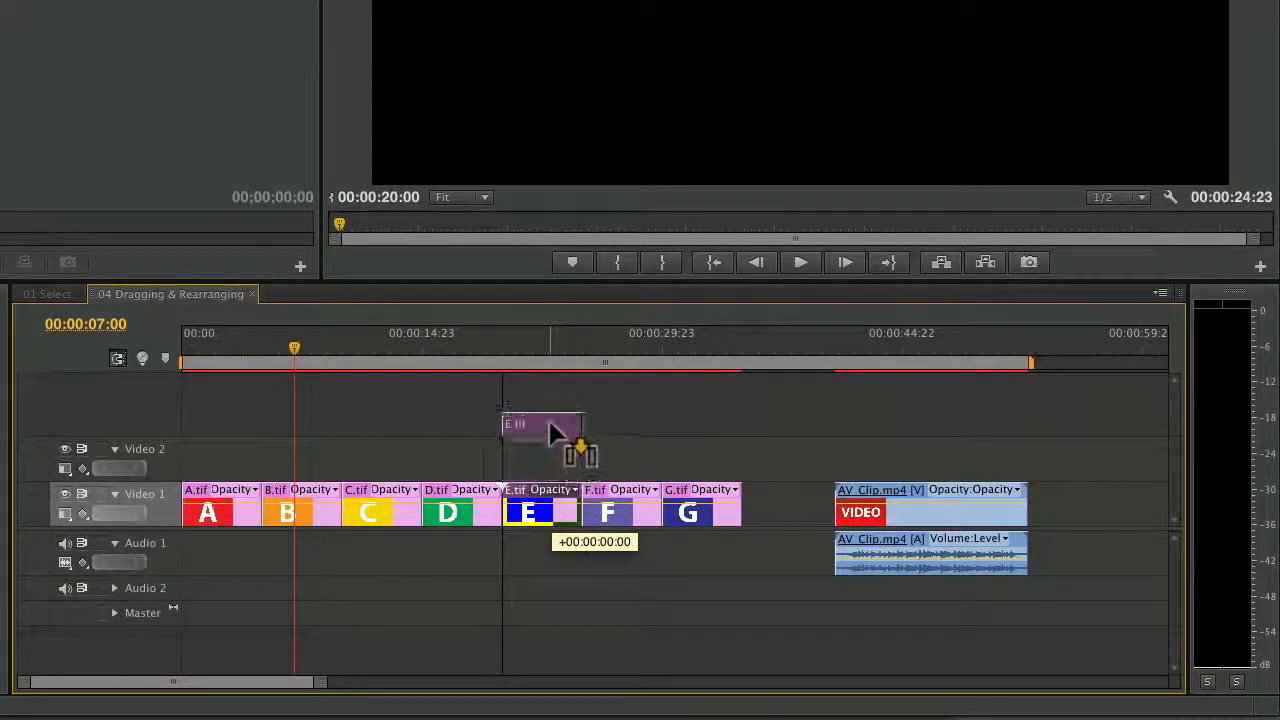
left_click_drag(545, 425, 465, 445)
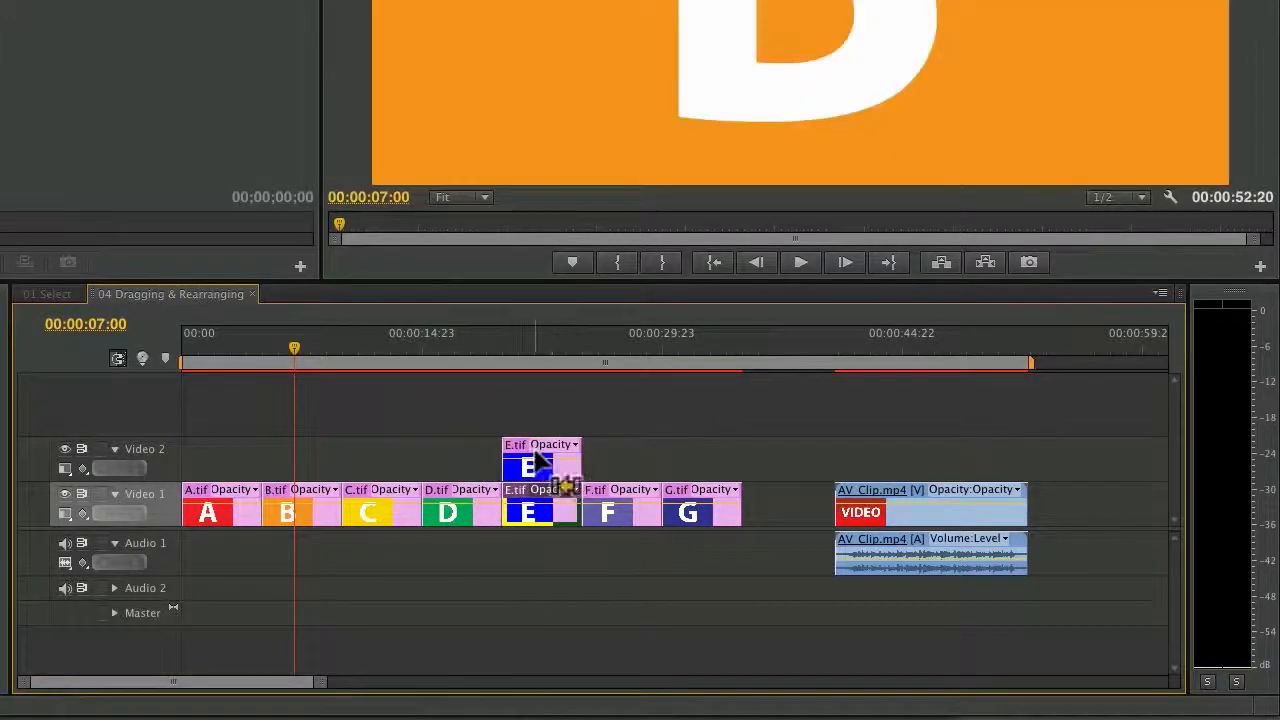
left_click_drag(540, 465, 528, 512)
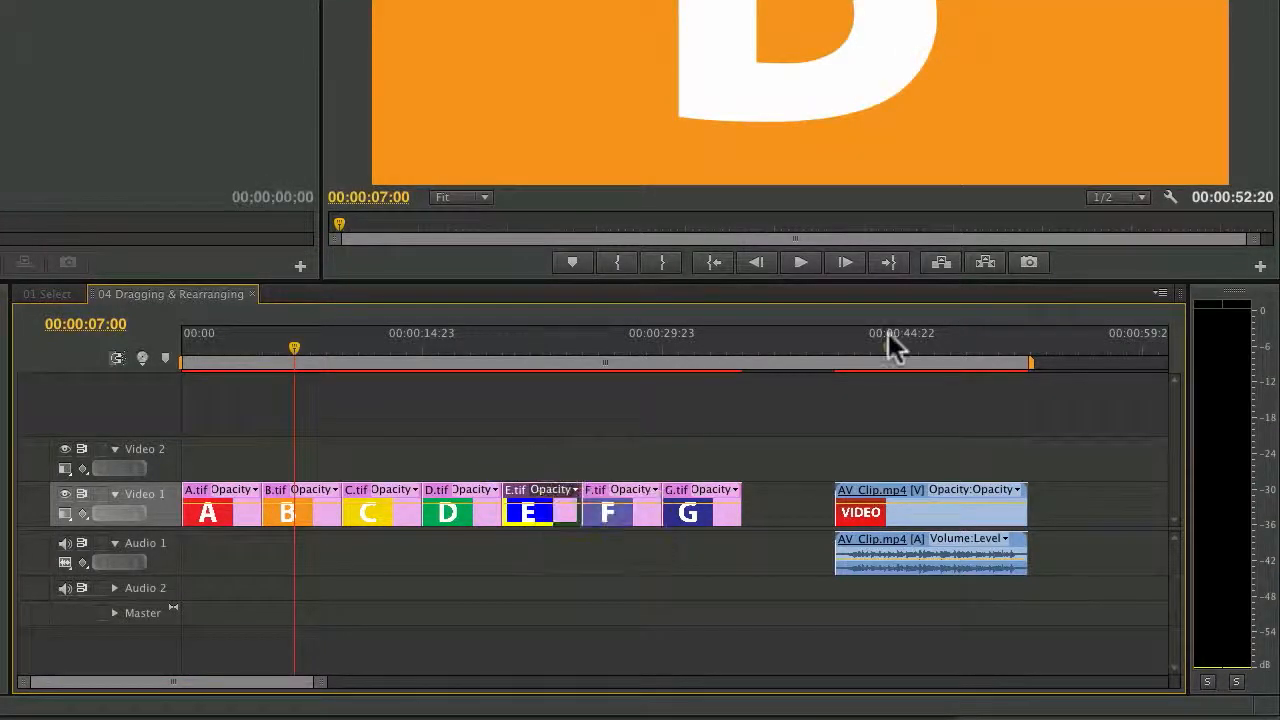
Jump to 00:00:44:02 and Alt-drag AV_Clip's video about five seconds past its audio.
left_click(888, 333)
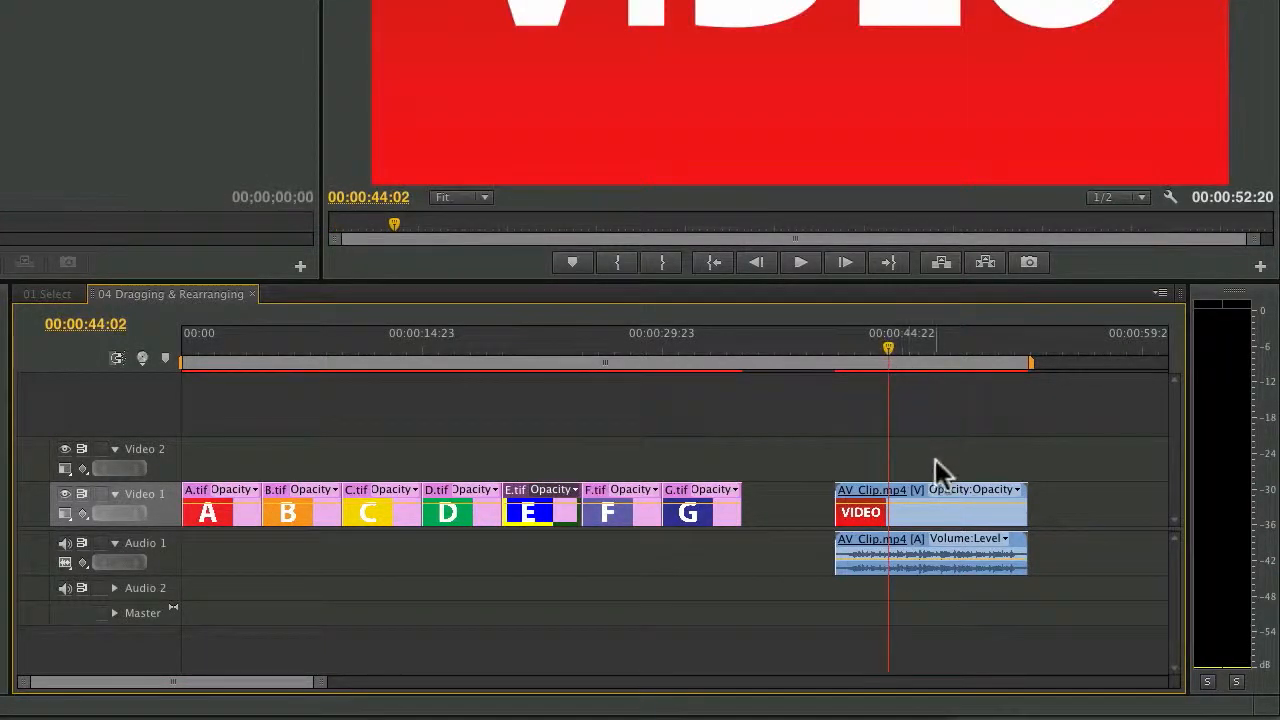
mouse_move(948, 521)
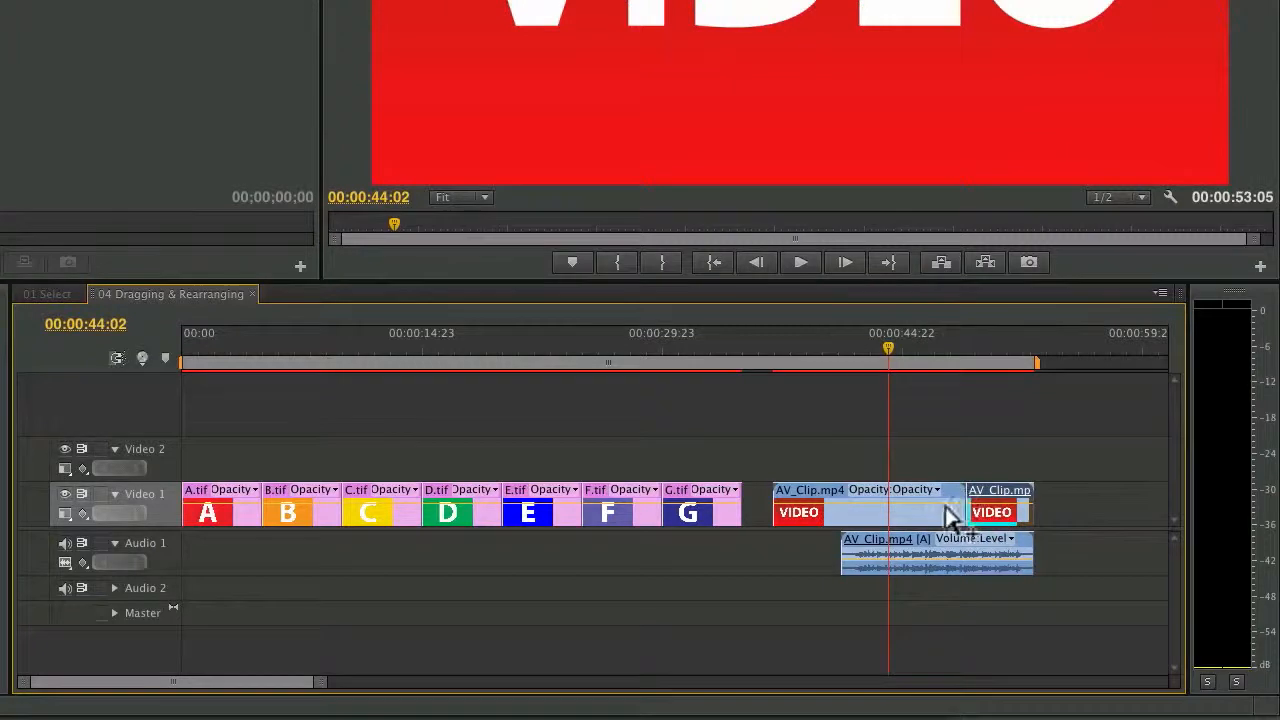
mouse_move(868, 510)
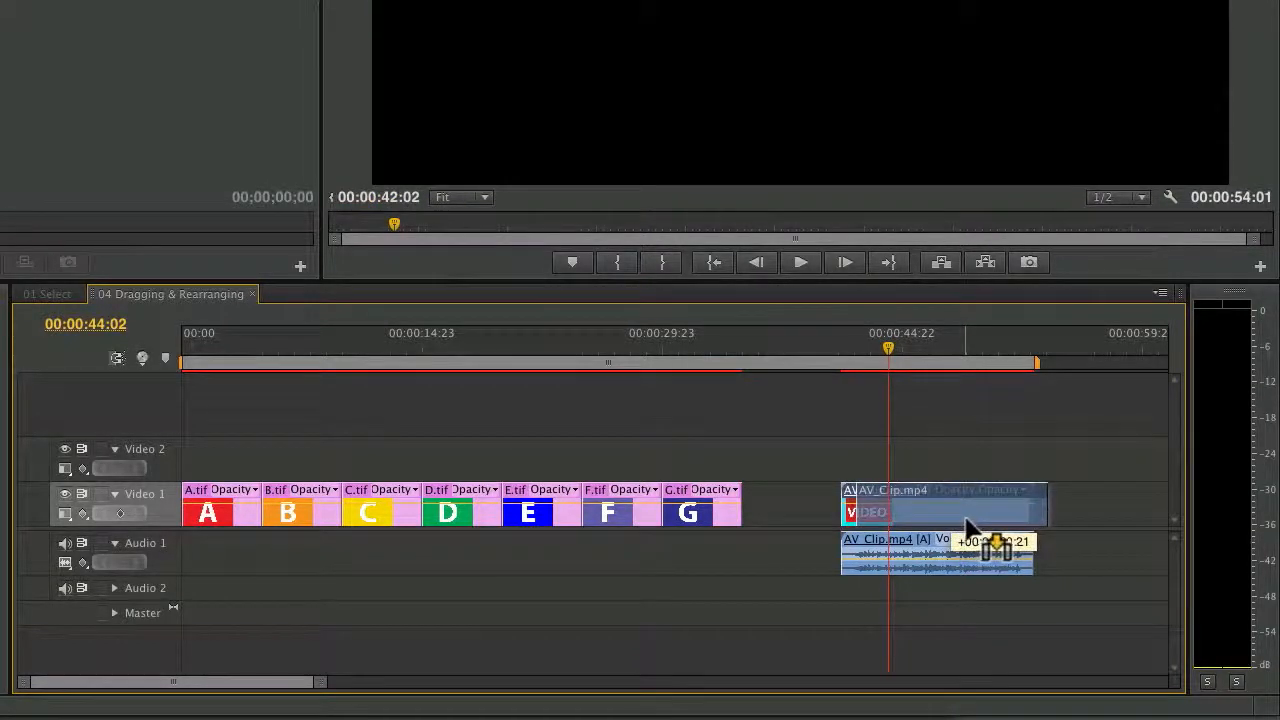
left_click_drag(970, 528, 1020, 528)
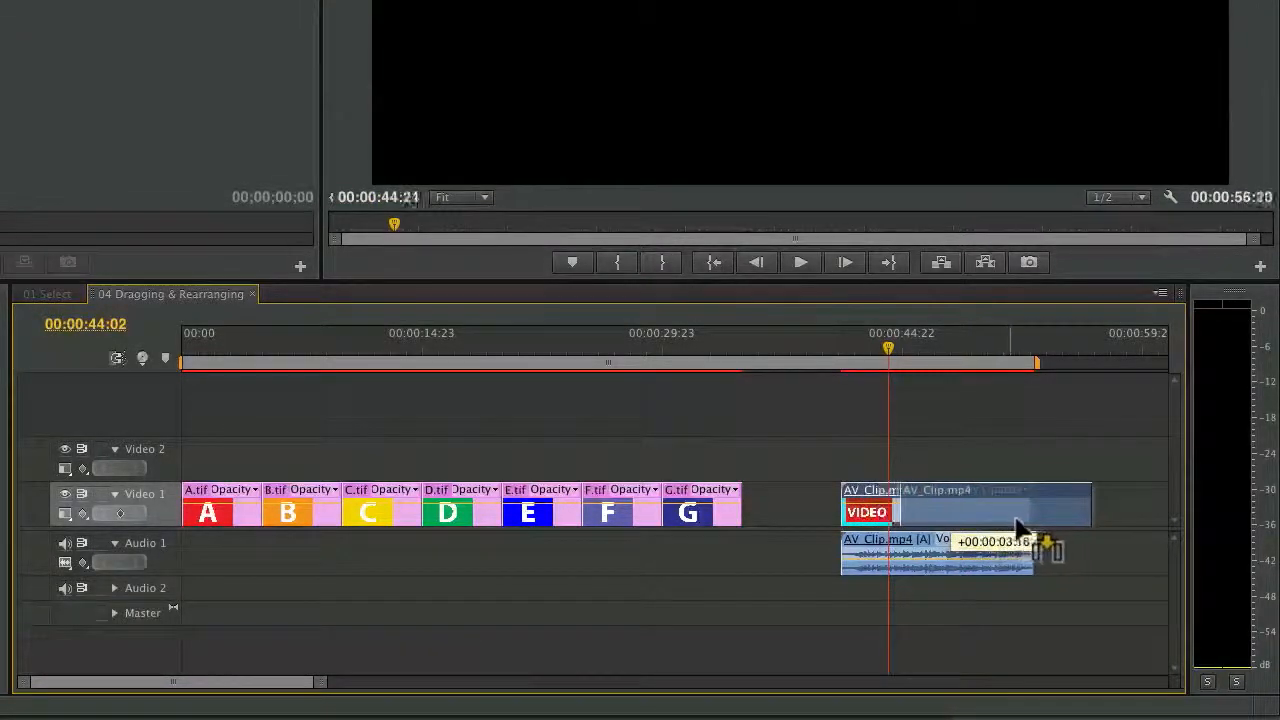
left_click_drag(1020, 525, 1040, 525)
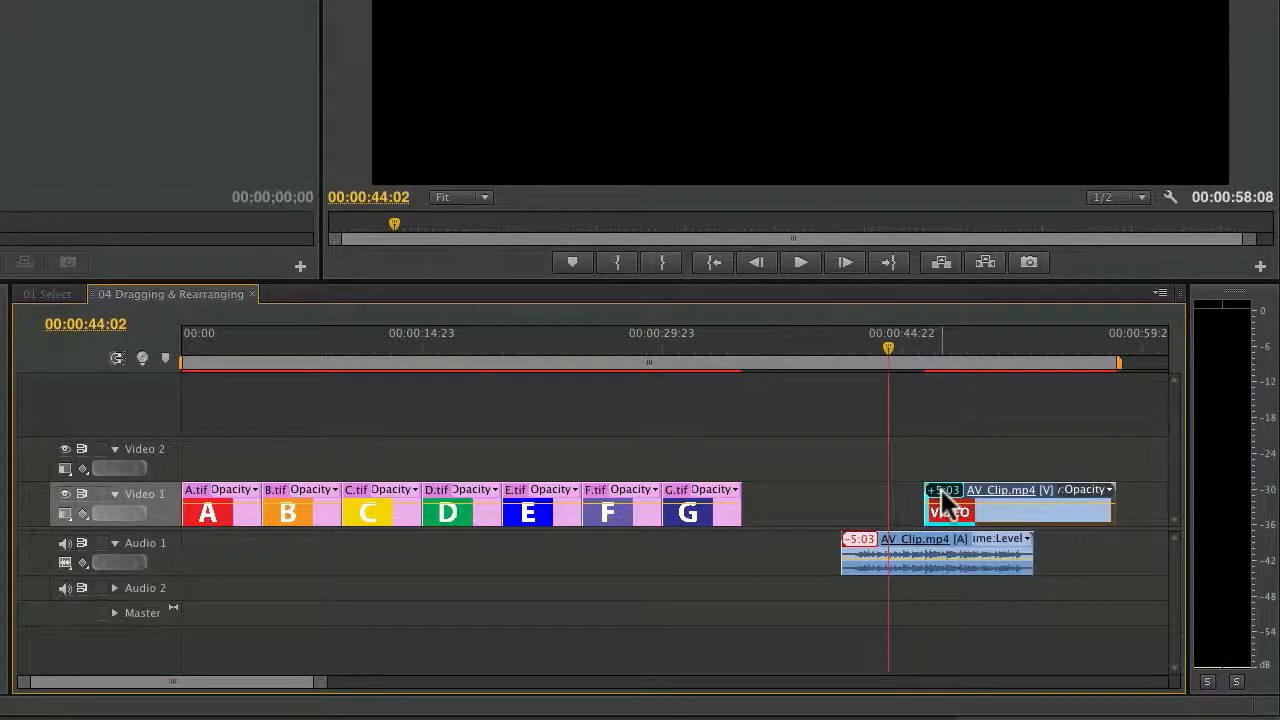
Right-click AV_Clip's out-of-sync video to bring up Move into Sync.
right_click(950, 512)
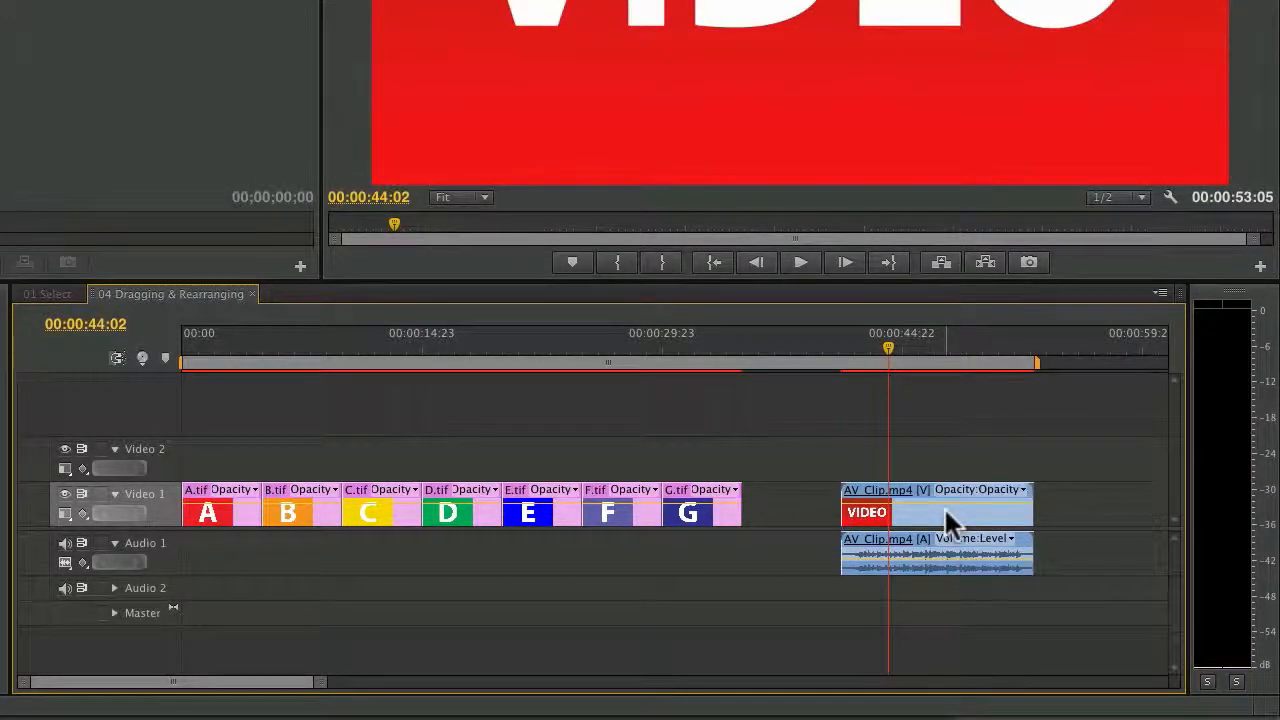
mouse_move(948, 524)
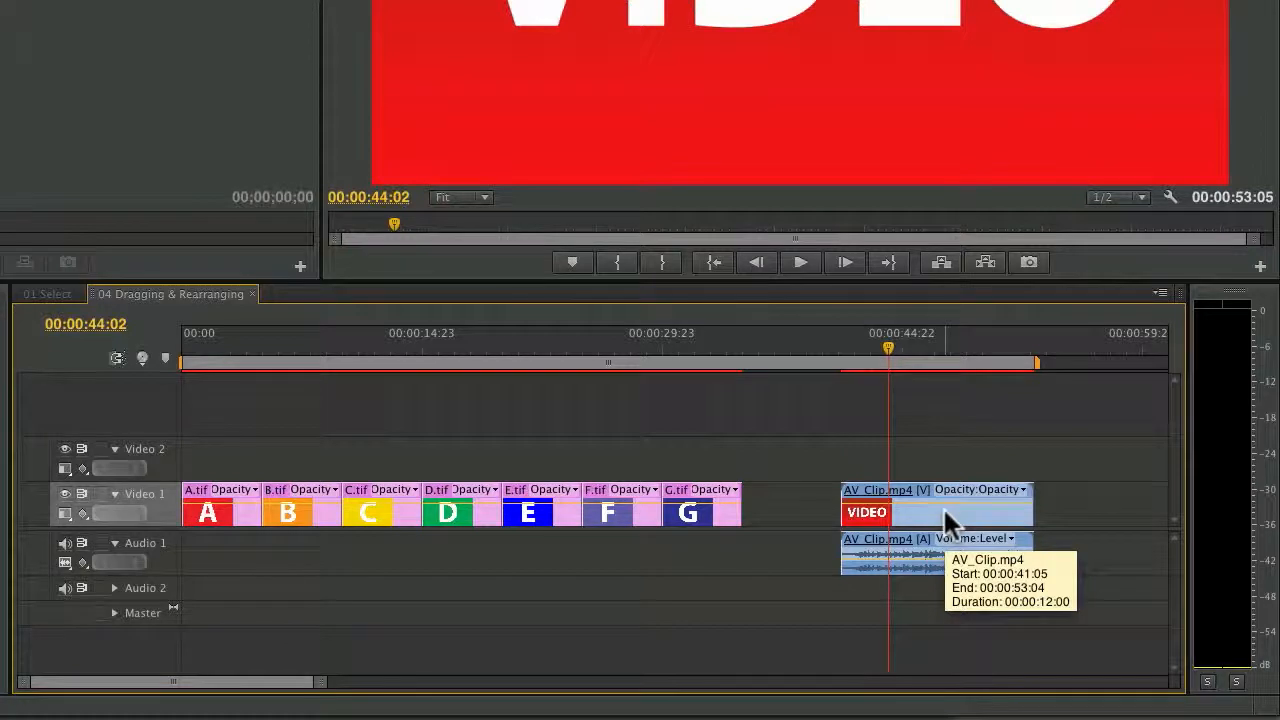
left_click_drag(950, 510, 915, 540)
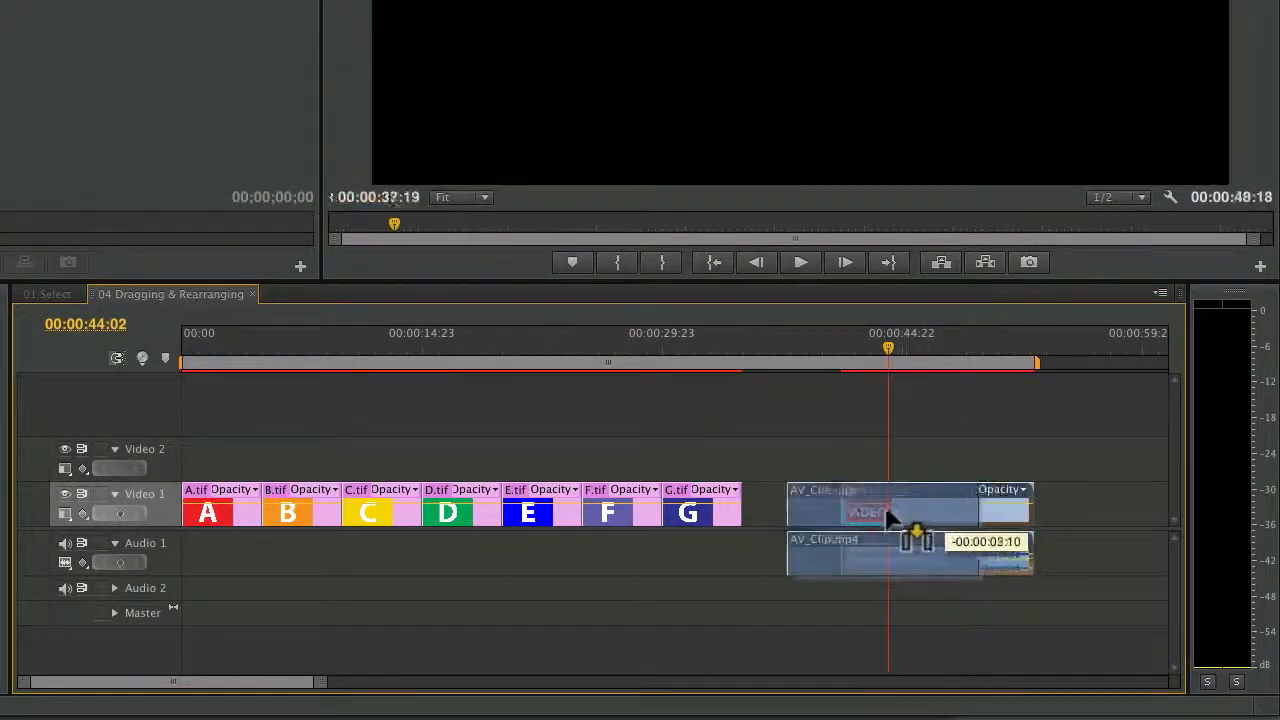
left_click_drag(890, 510, 838, 472)
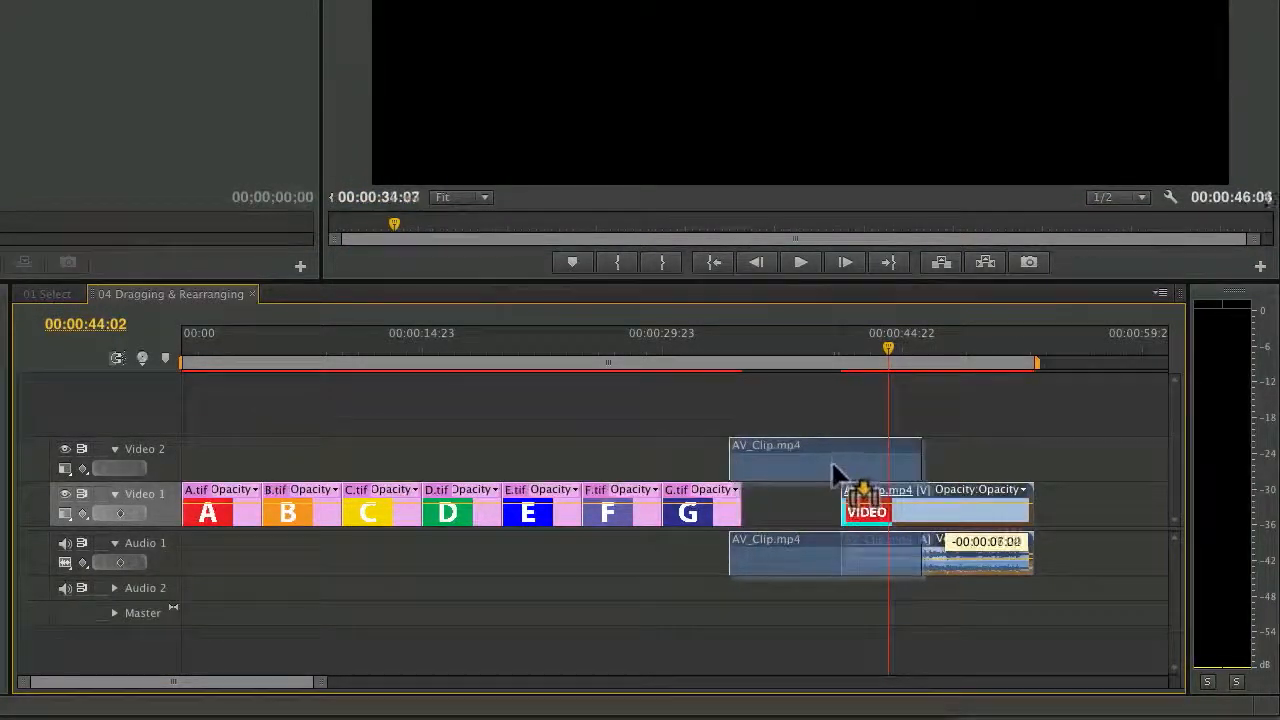
left_click_drag(835, 475, 715, 460)
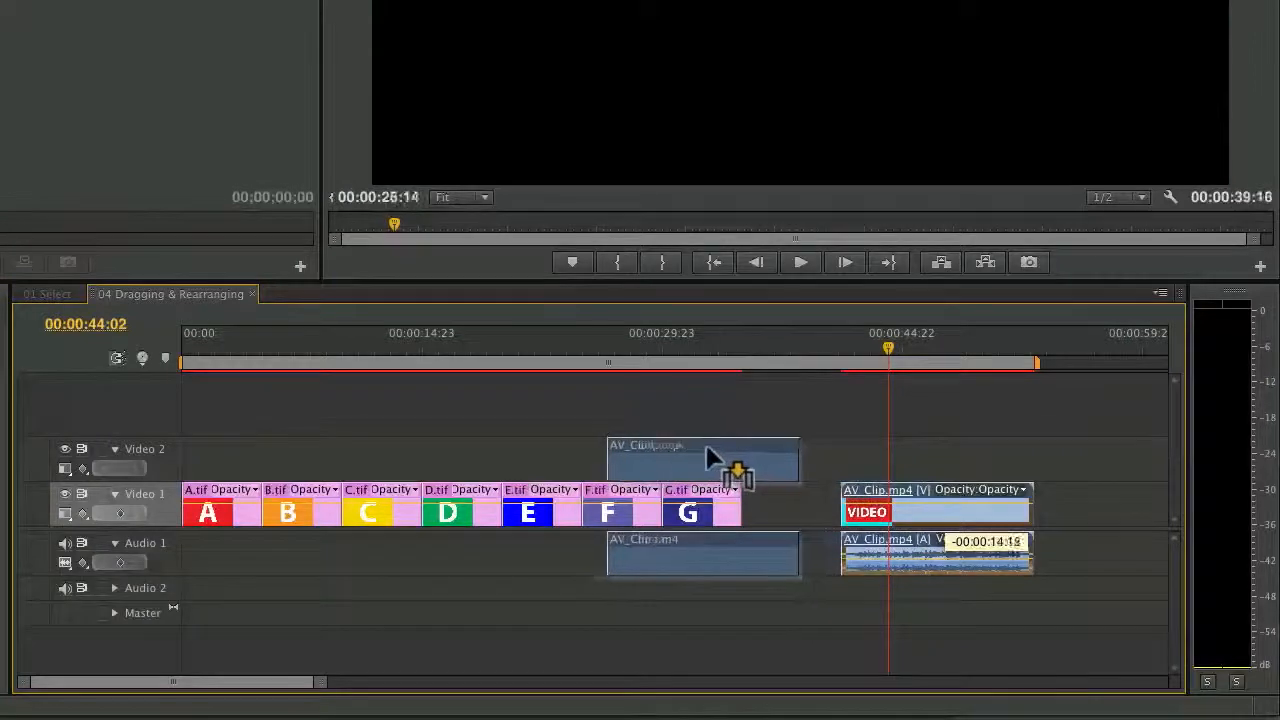
left_click_drag(703, 460, 580, 460)
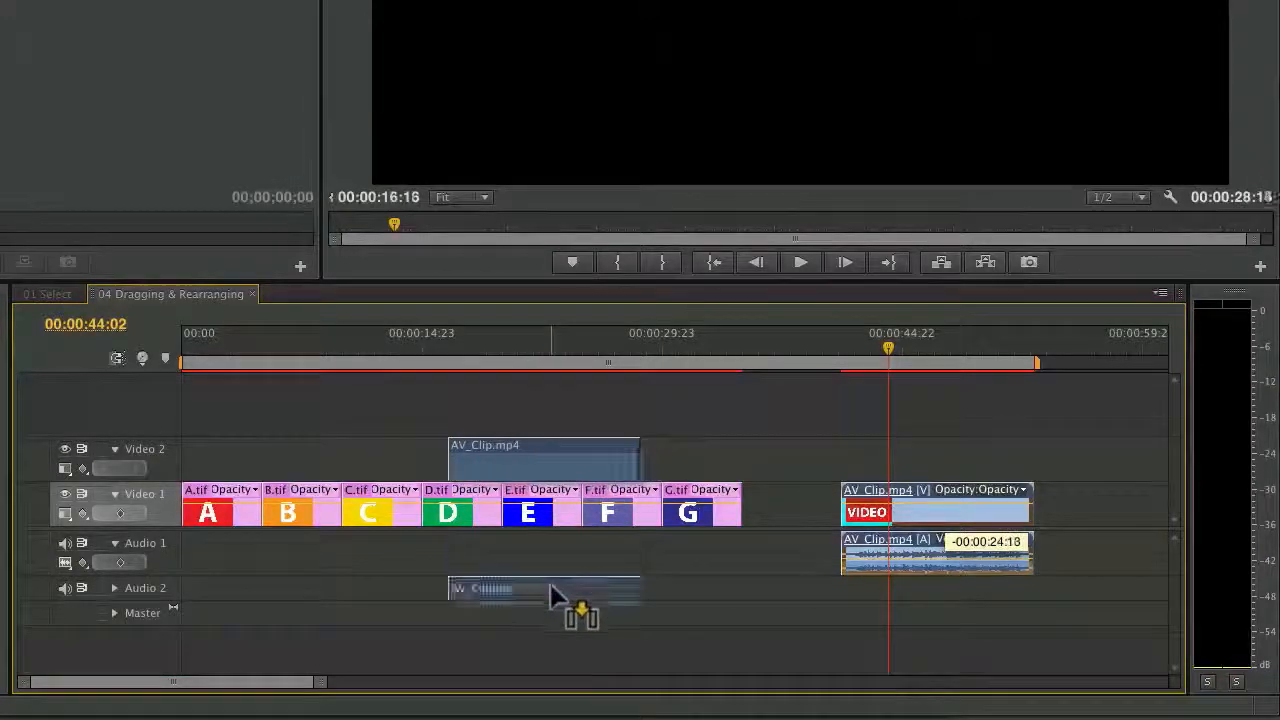
left_click_drag(545, 595, 545, 555)
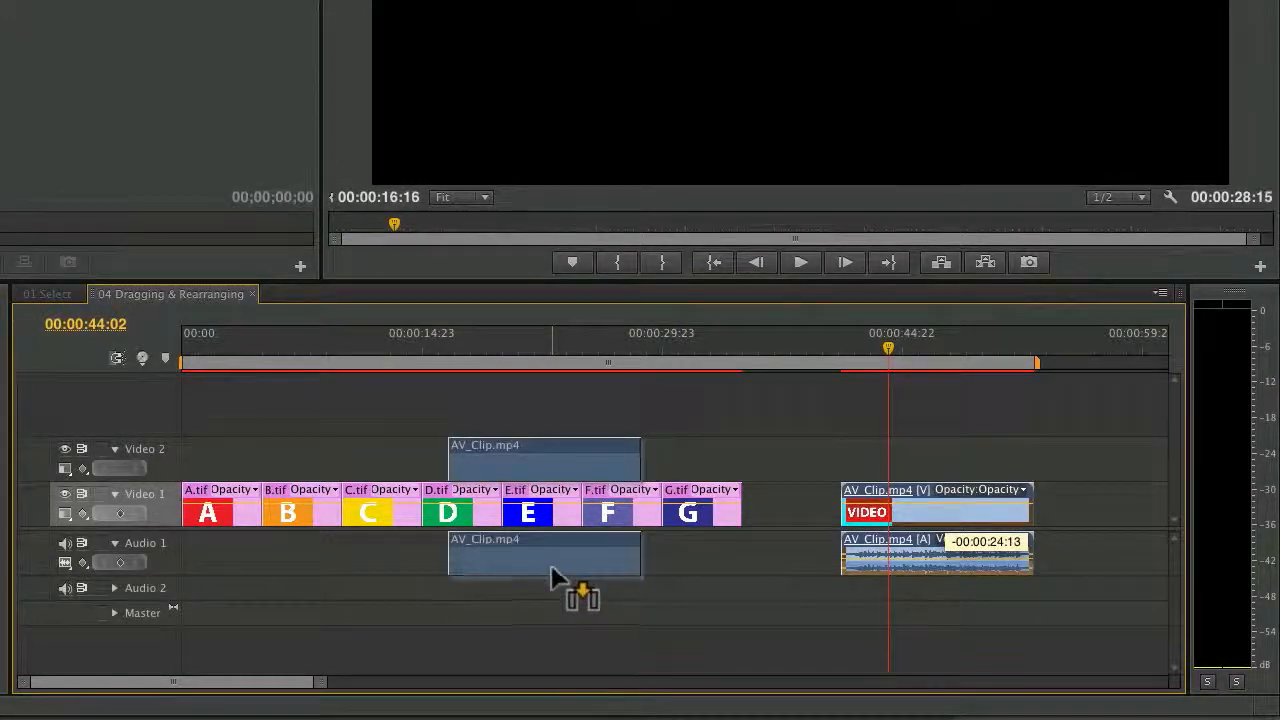
left_click_drag(545, 555, 545, 588)
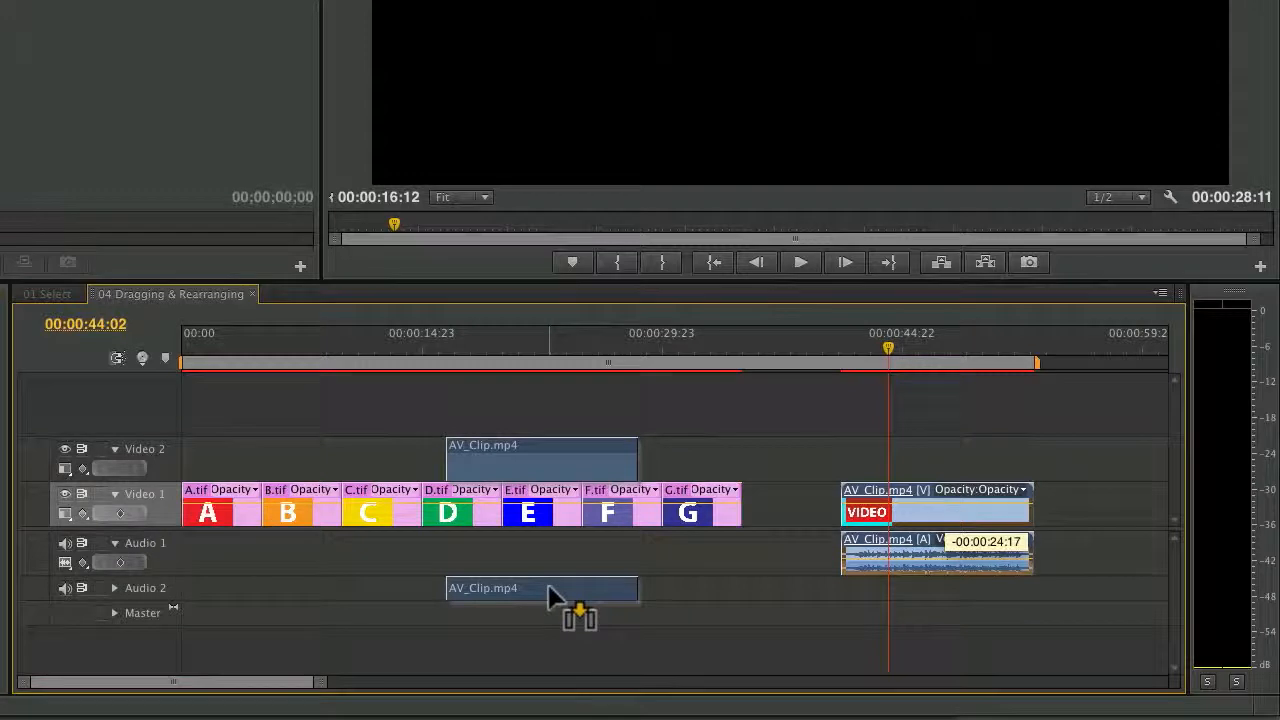
left_click_drag(555, 595, 490, 595)
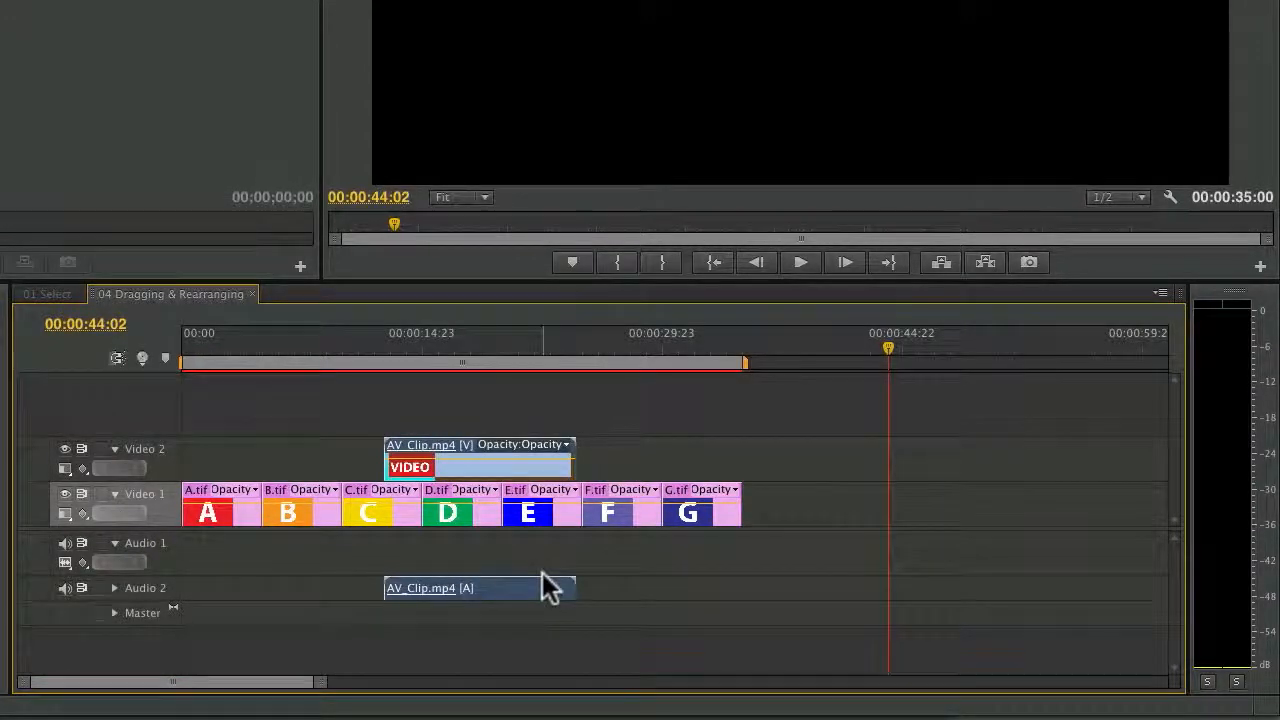
mouse_move(570, 600)
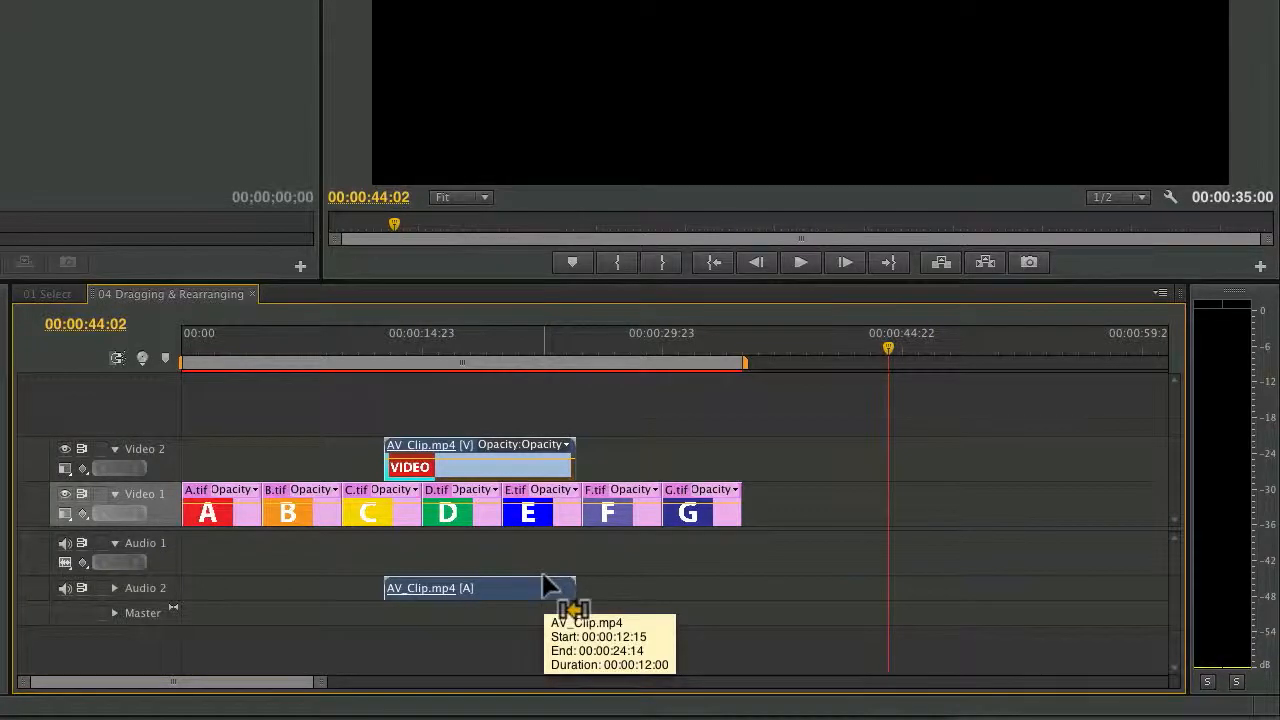
left_click_drag(478, 460, 937, 505)
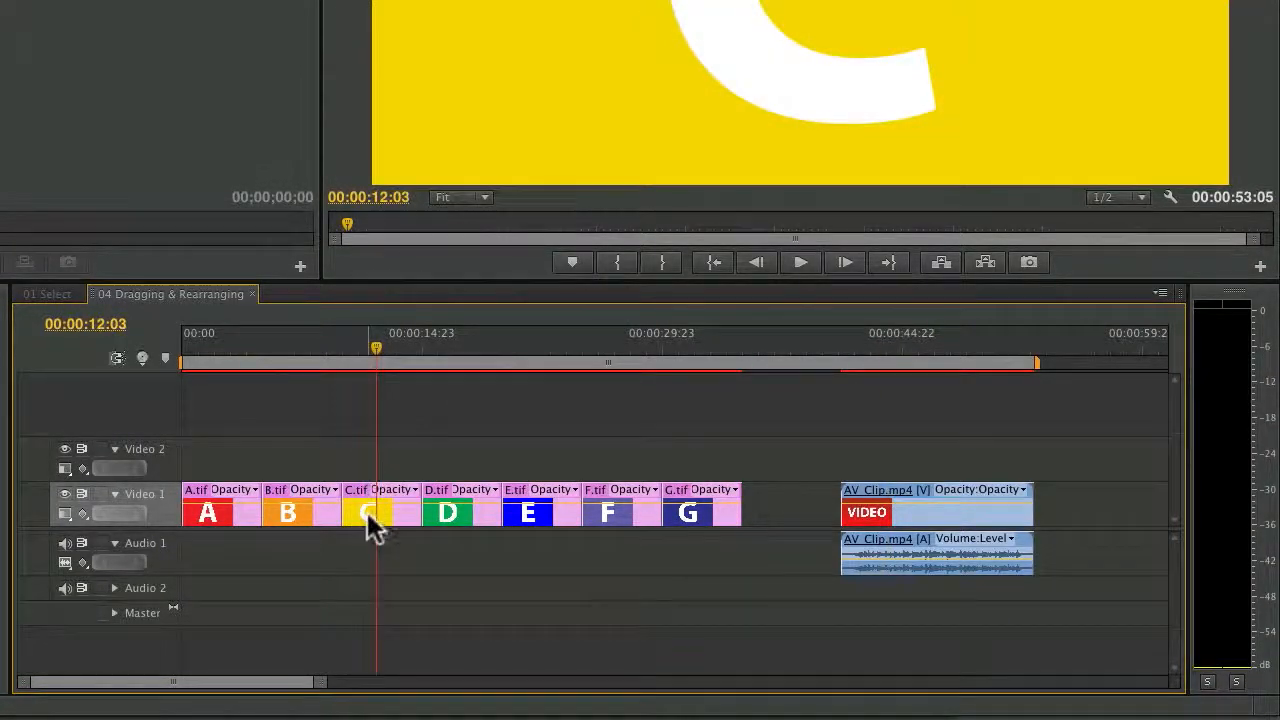
left_click_drag(375, 512, 360, 512)
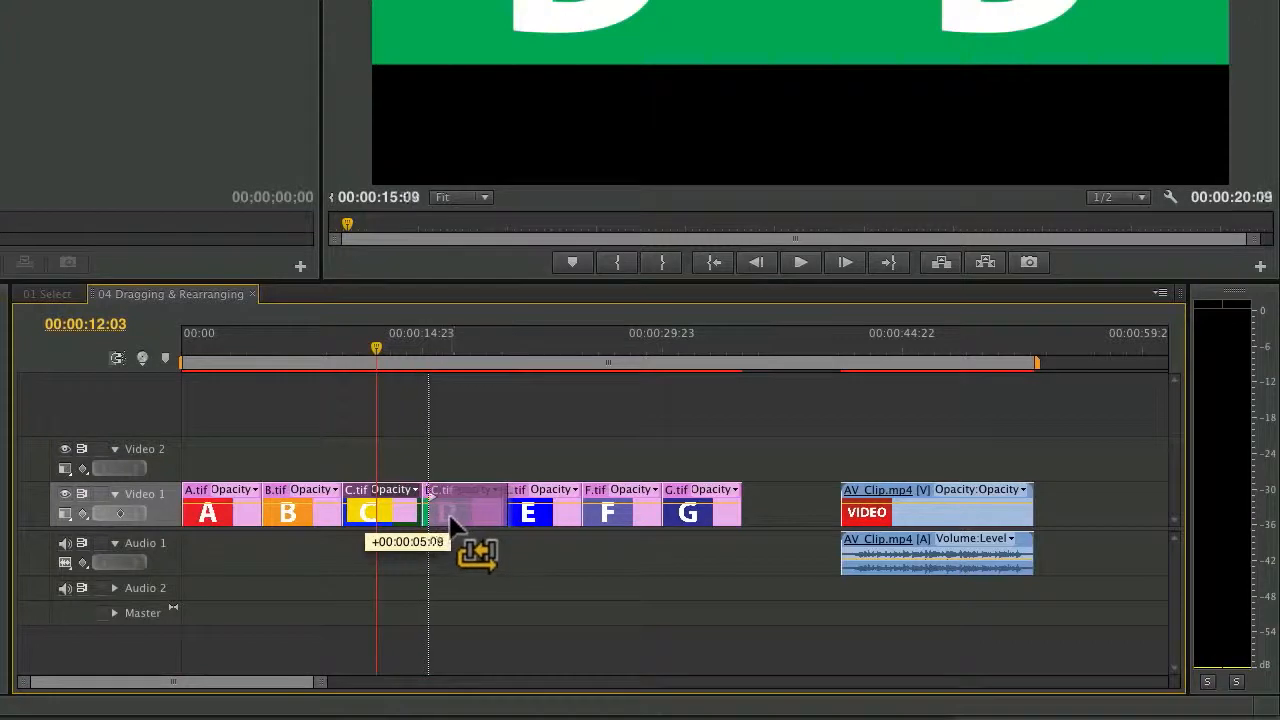
left_click_drag(460, 512, 420, 512)
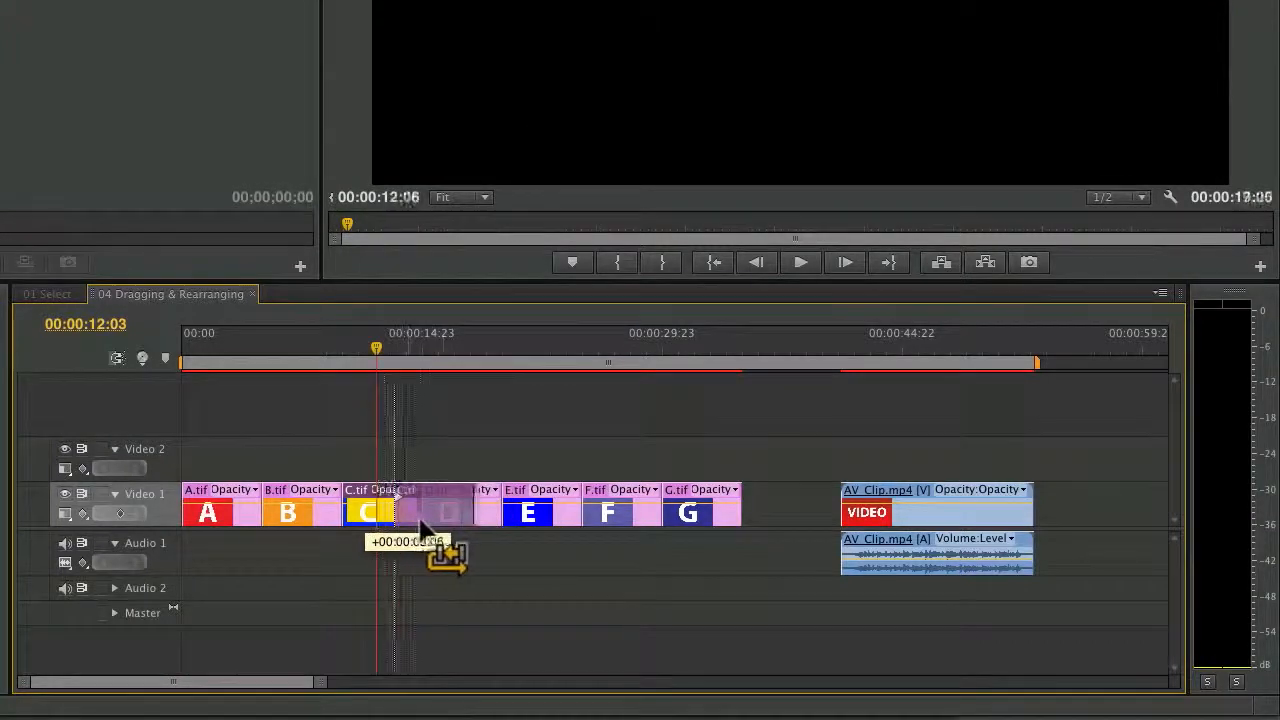
left_click_drag(420, 512, 445, 520)
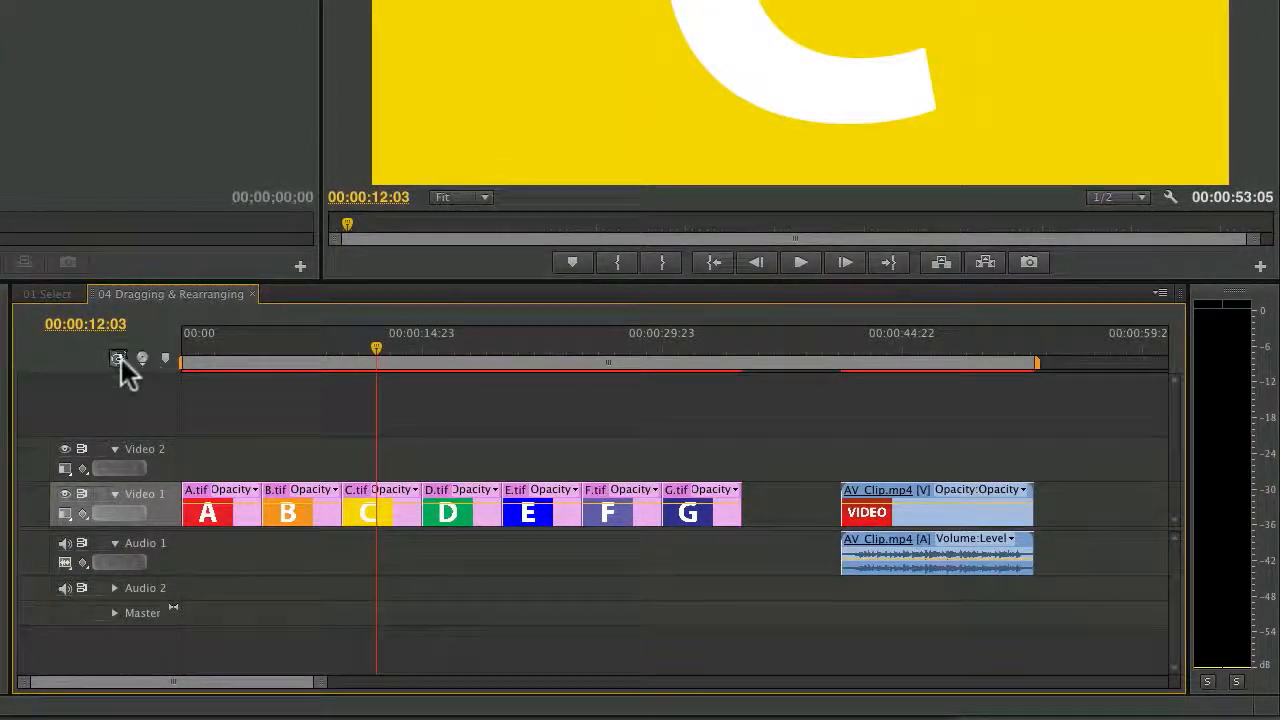
Disable timeline snapping and drag clip D left onto clip C at the playhead.
left_click(365, 512)
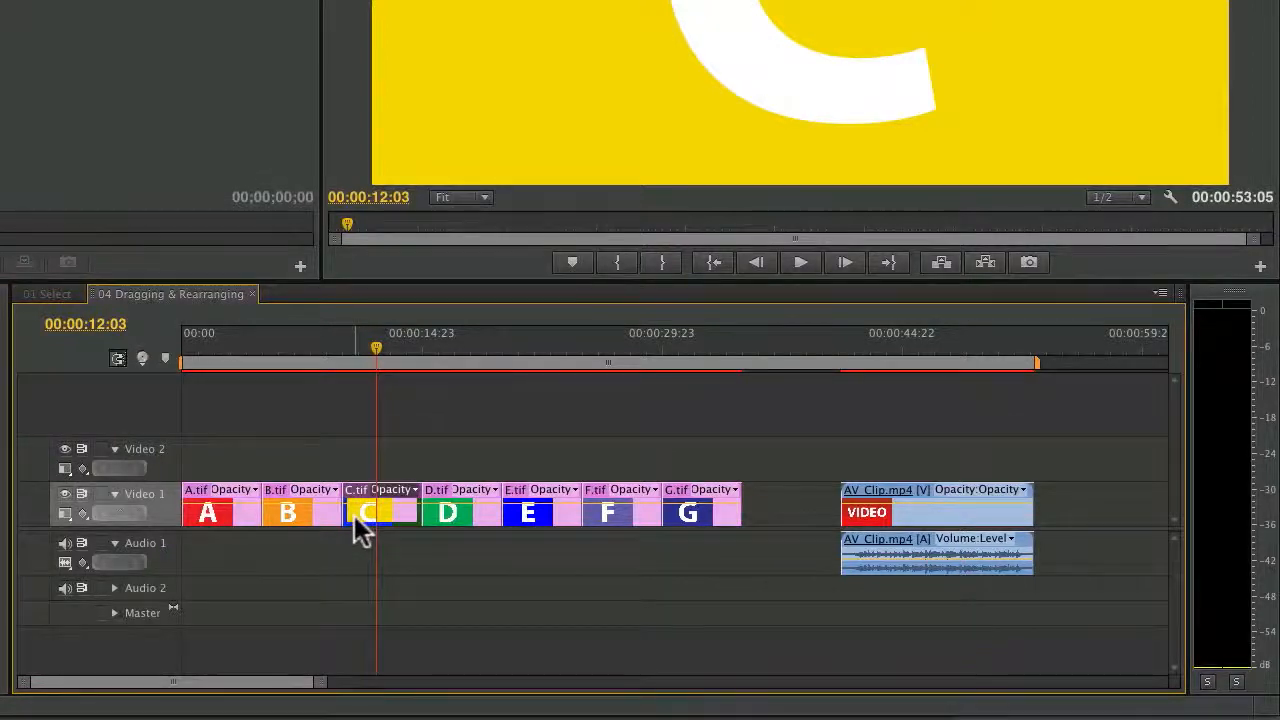
left_click_drag(363, 512, 448, 512)
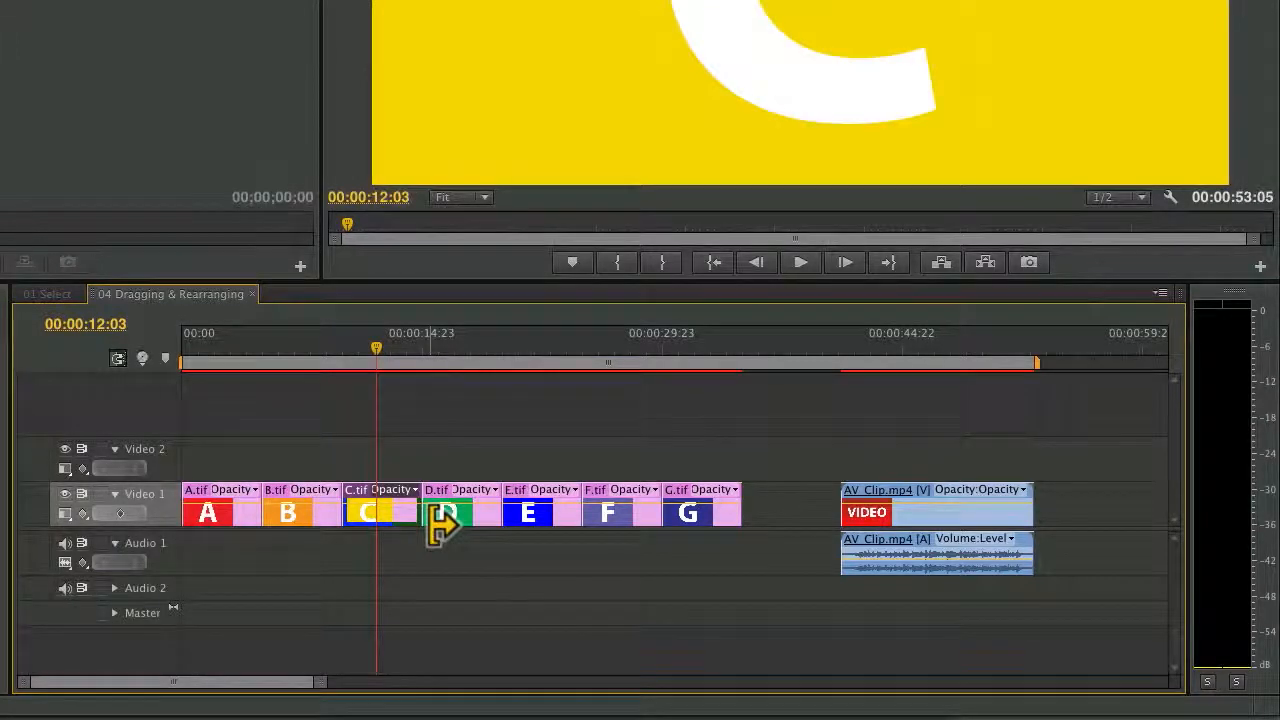
left_click_drag(445, 512, 400, 525)
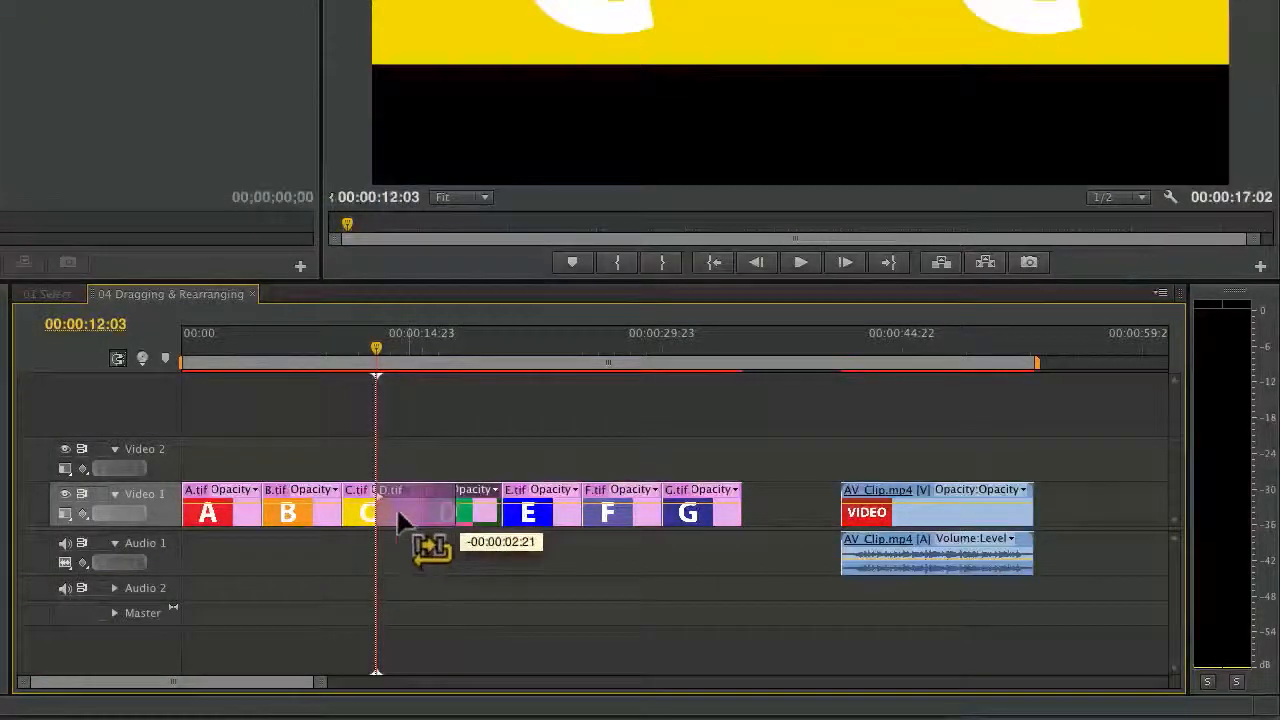